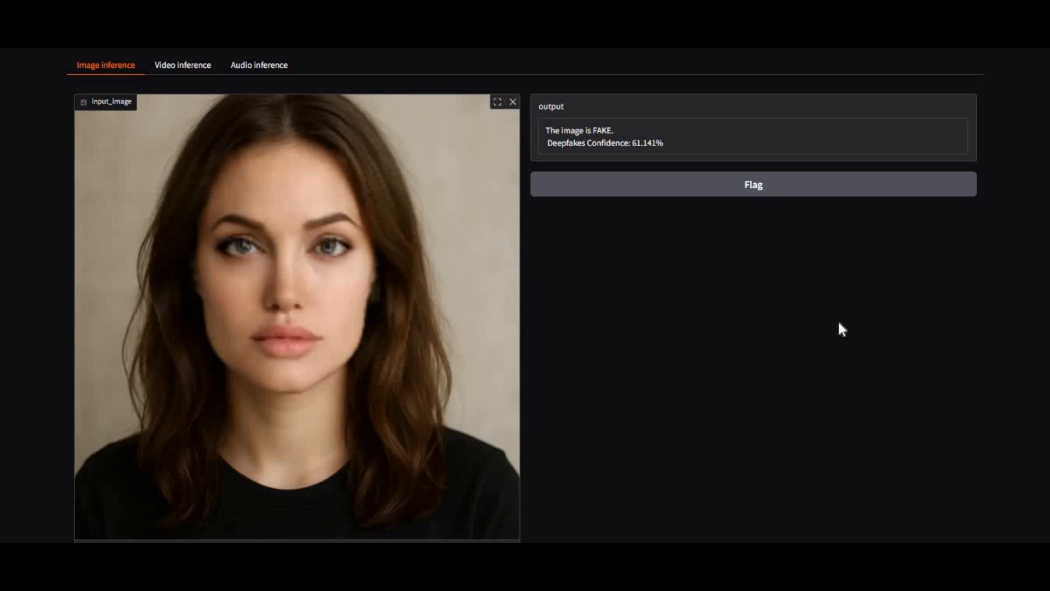
{"action": "mouse_move", "coordinate": [760, 327]}
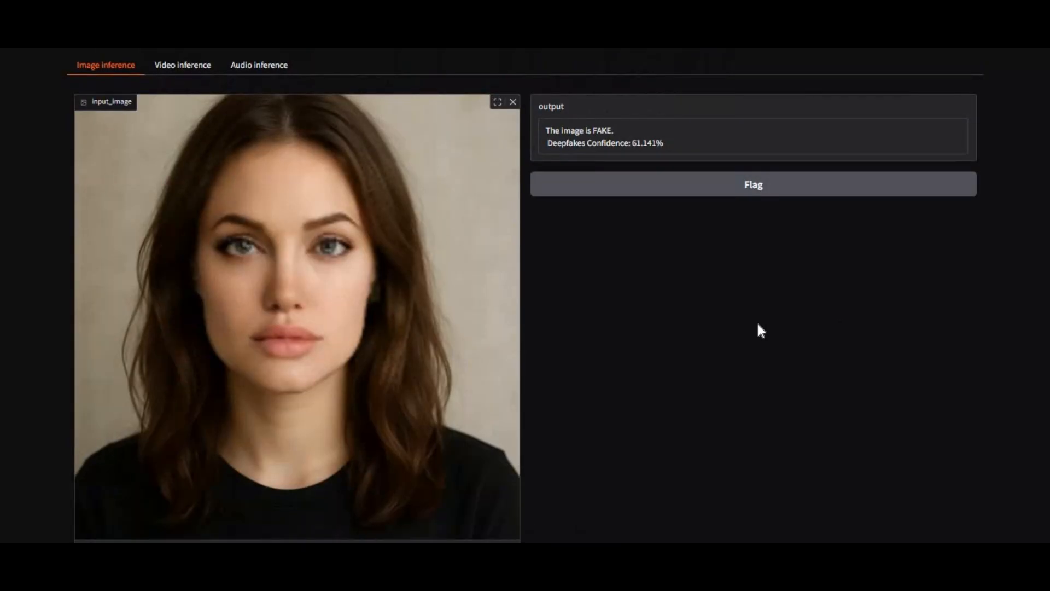
{"action": "mouse_move", "coordinate": [247, 131]}
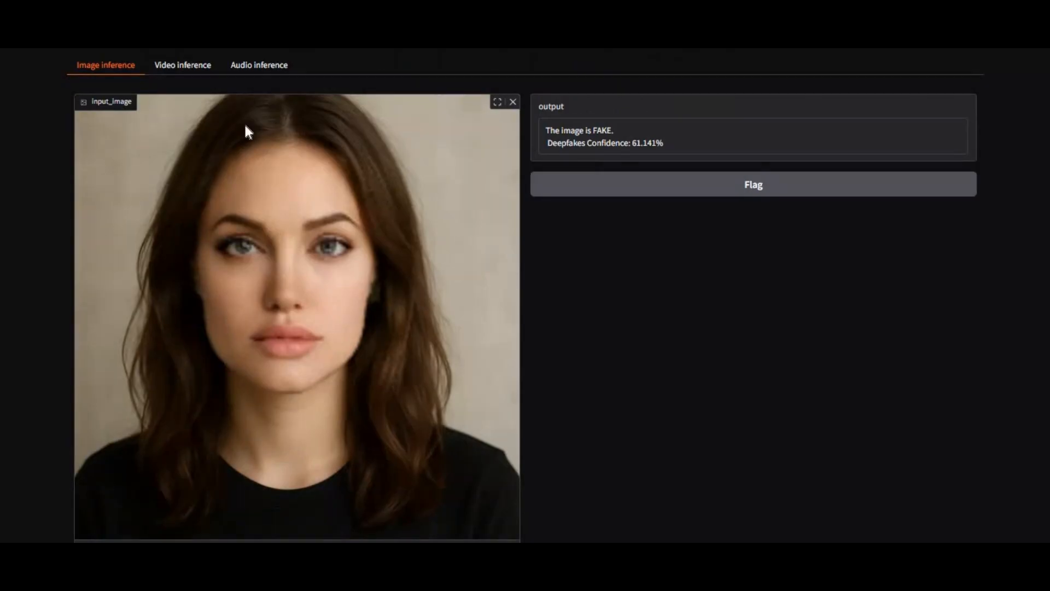
Step: Review the FAKE video and real audio results, then return to the FAKE image result
{"action": "left_click", "coordinate": [181, 65]}
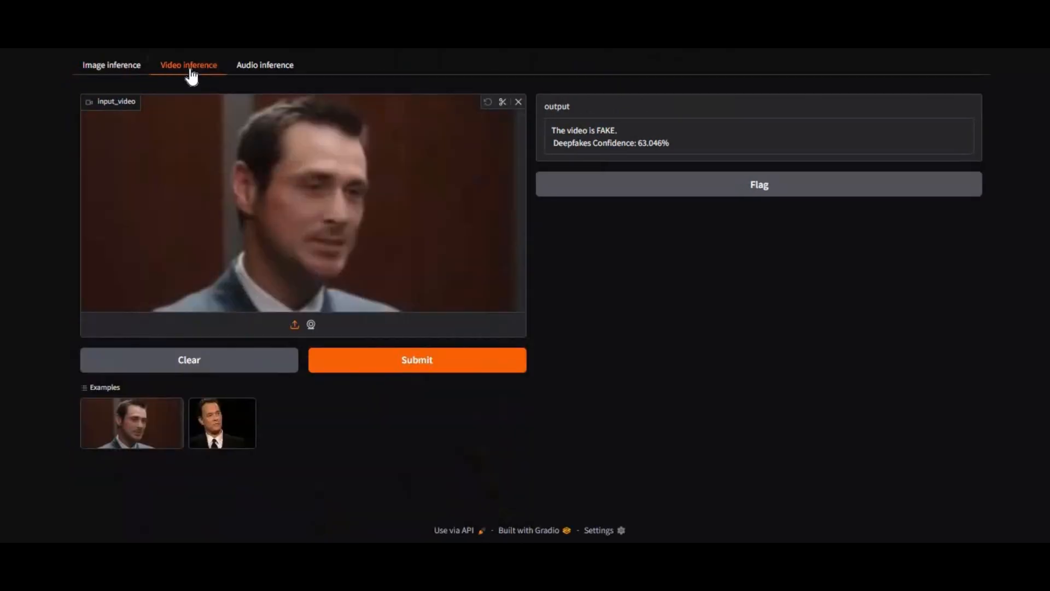
{"action": "mouse_move", "coordinate": [275, 73]}
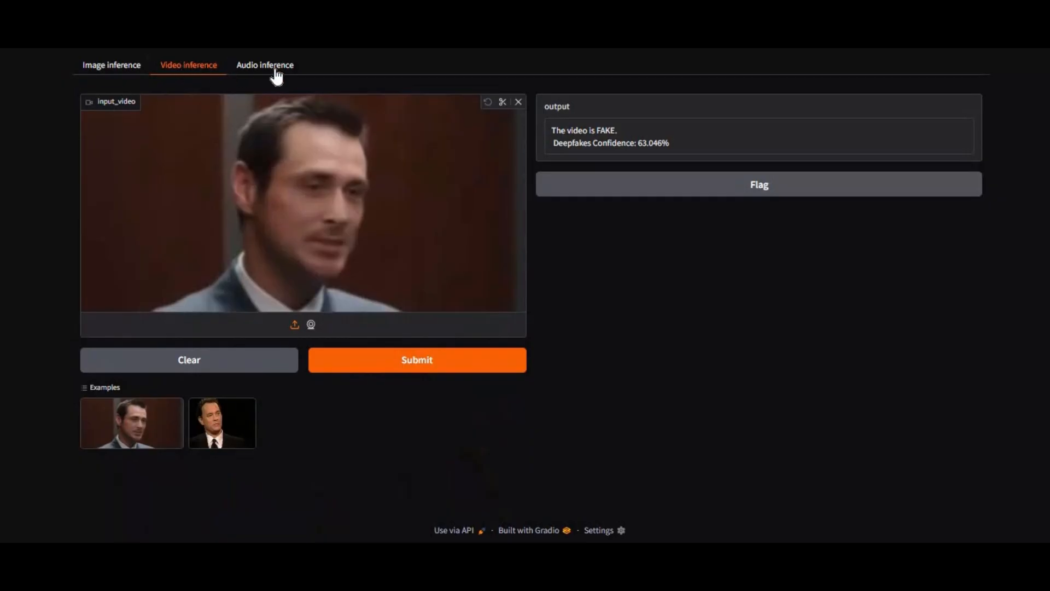
{"action": "left_click", "coordinate": [264, 65]}
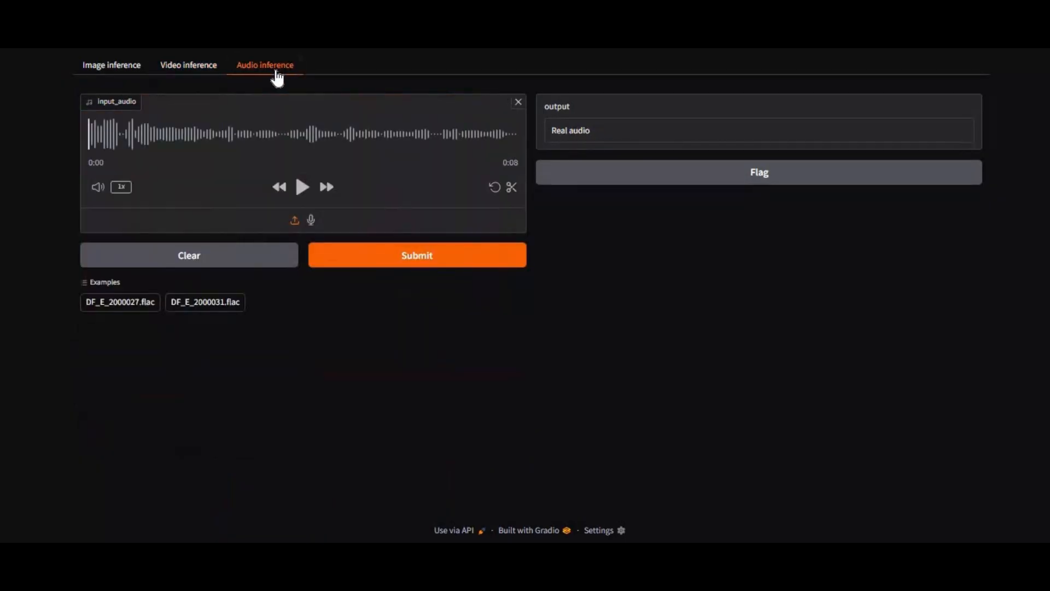
{"action": "mouse_move", "coordinate": [112, 64]}
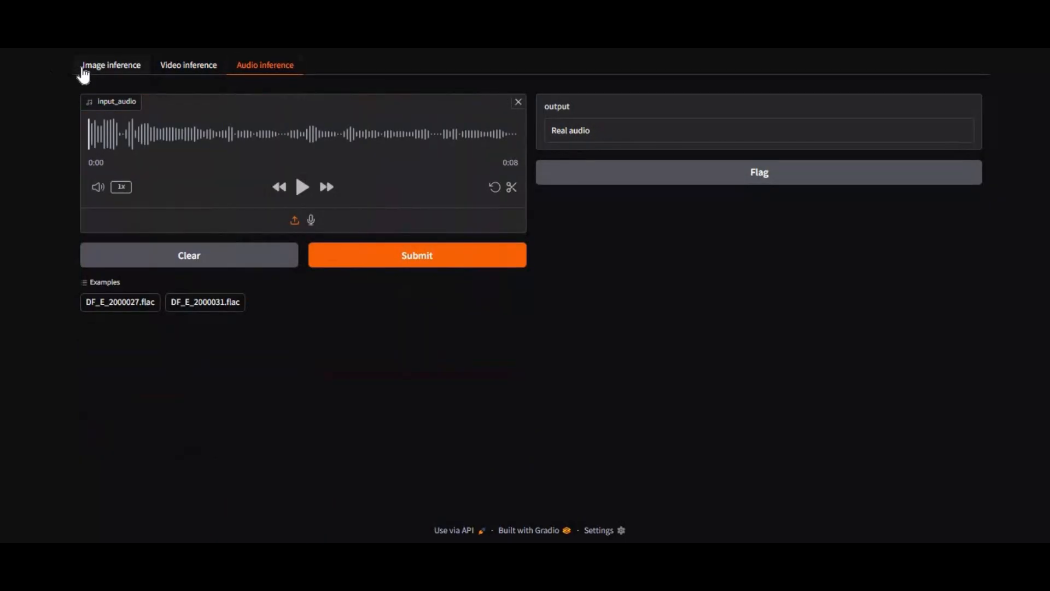
{"action": "left_click", "coordinate": [110, 64]}
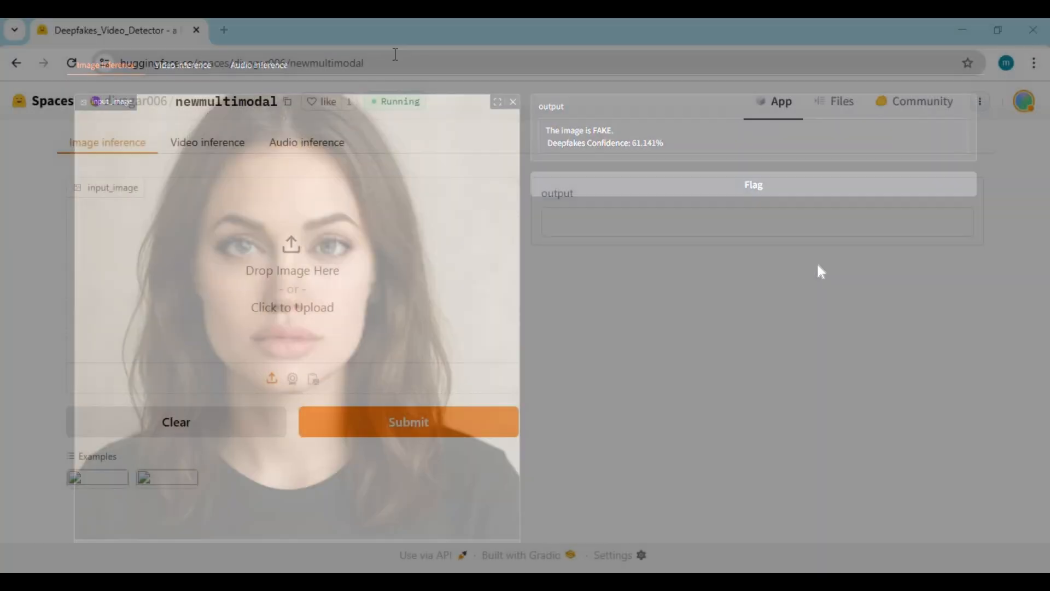
{"action": "left_click", "coordinate": [241, 64]}
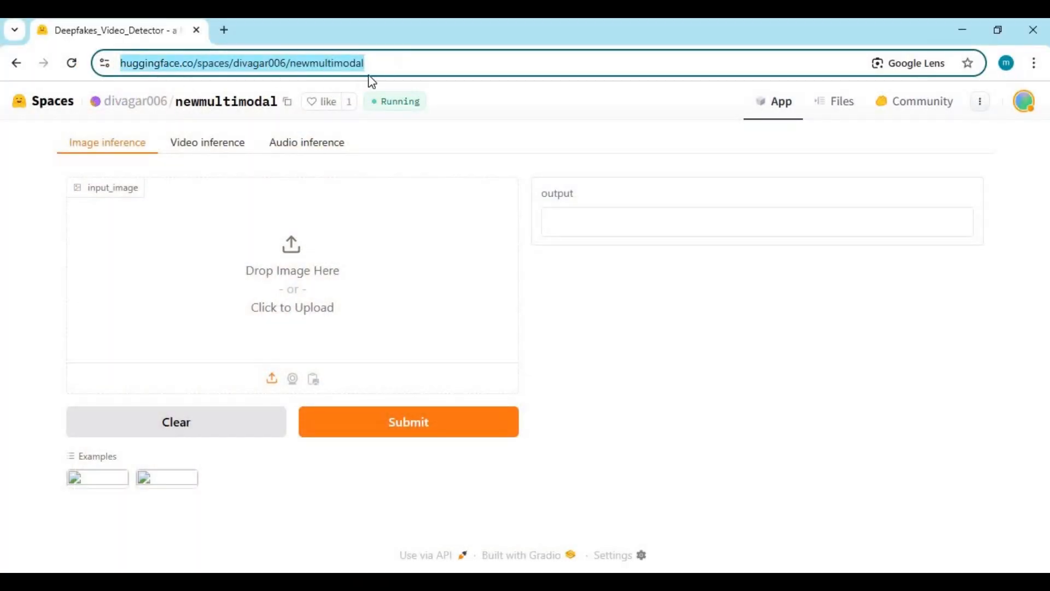
{"action": "mouse_move", "coordinate": [468, 222]}
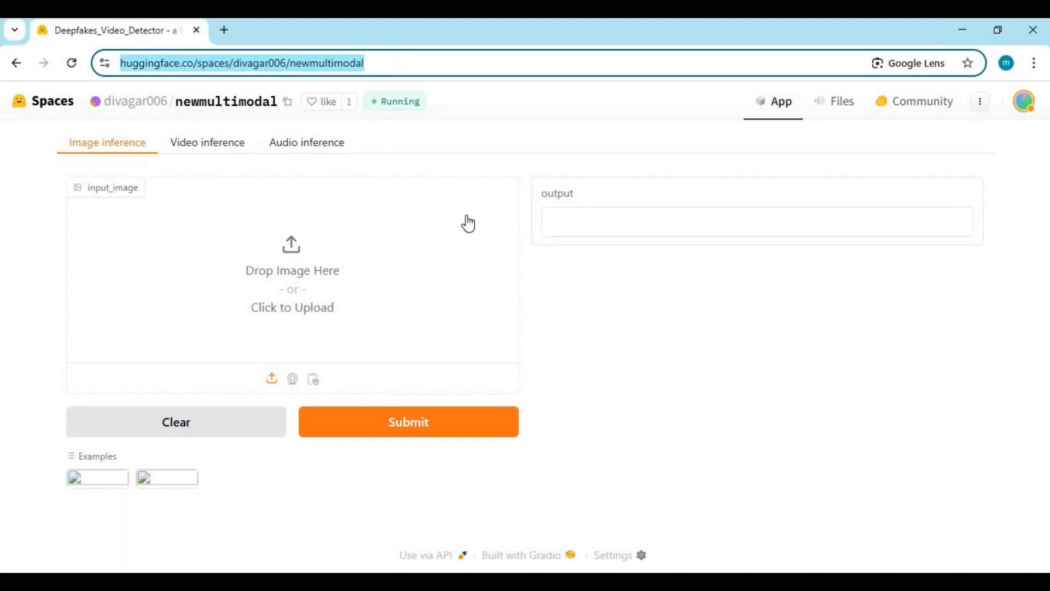
{"action": "mouse_move", "coordinate": [206, 142]}
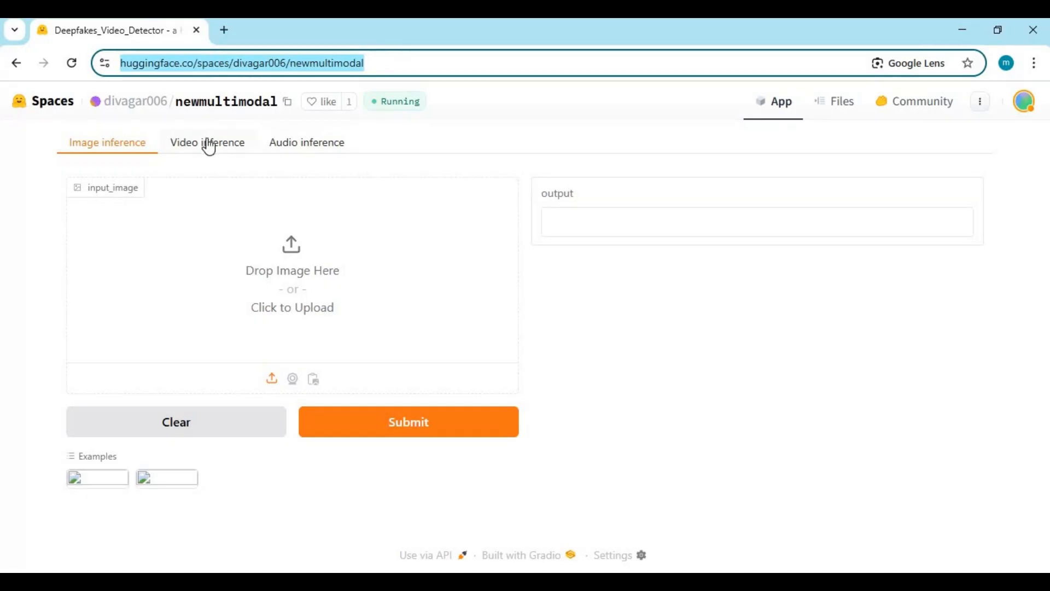
{"action": "left_click", "coordinate": [301, 142]}
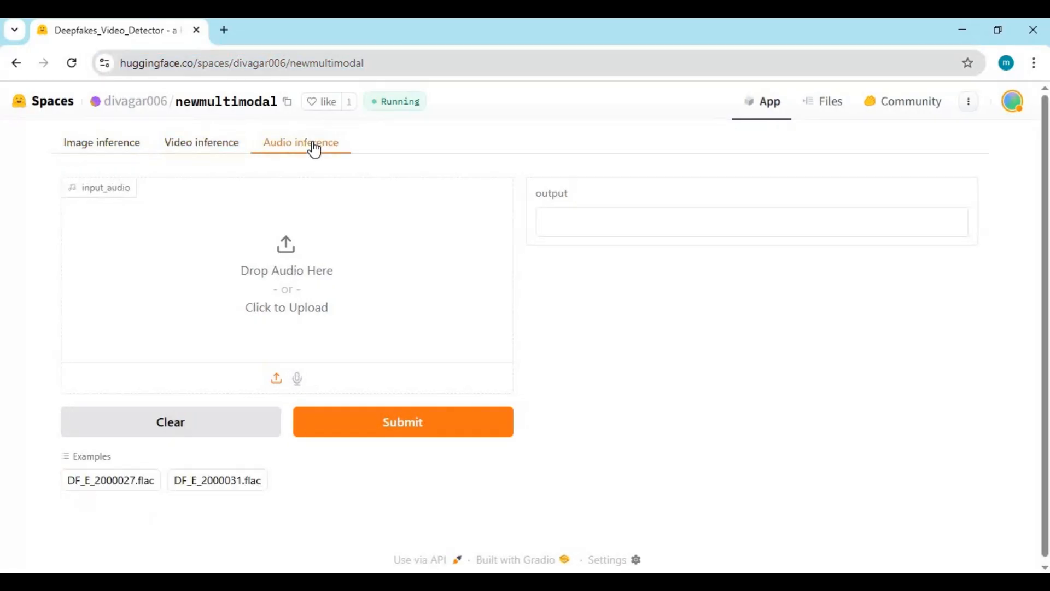
{"action": "left_click", "coordinate": [101, 143]}
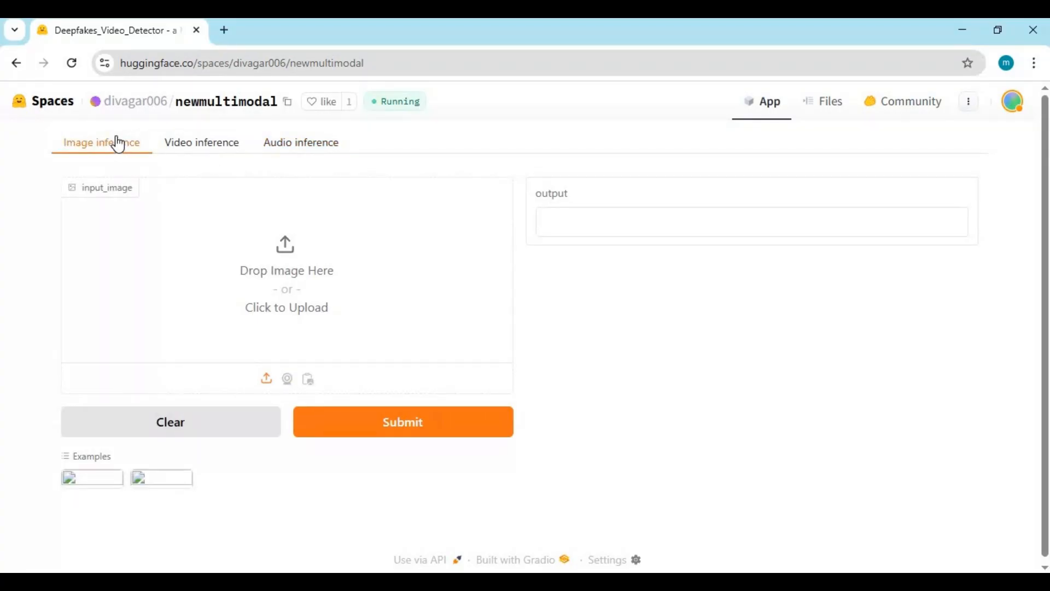
{"action": "mouse_move", "coordinate": [706, 309]}
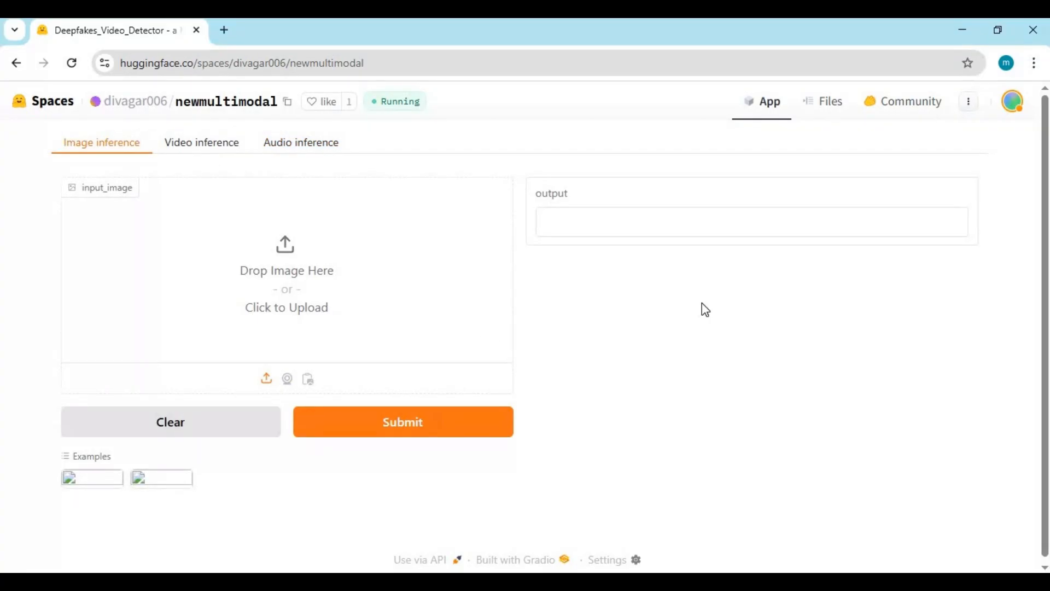
{"action": "mouse_move", "coordinate": [679, 326]}
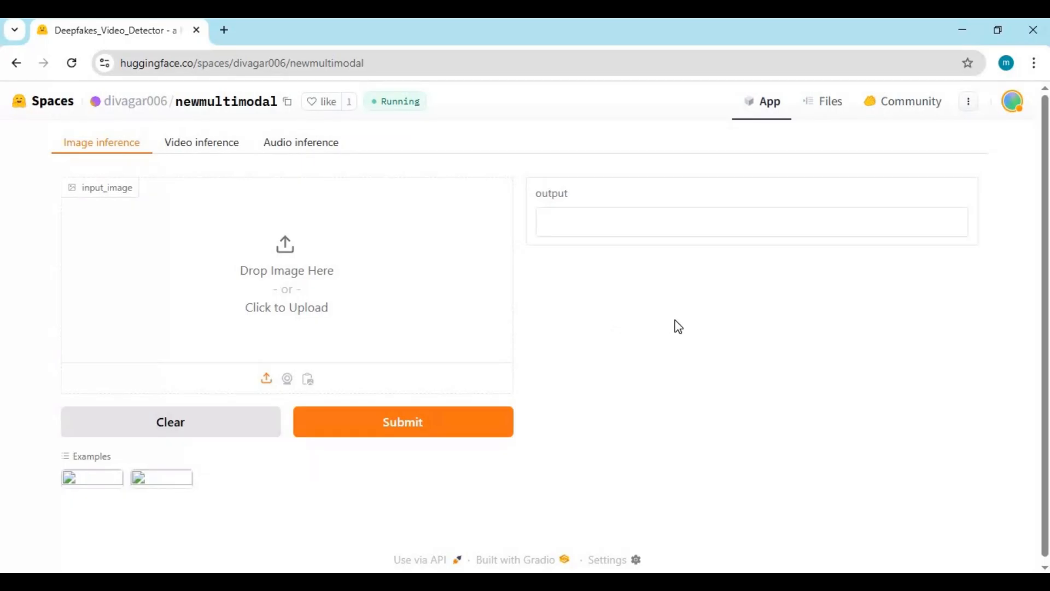
{"action": "mouse_move", "coordinate": [926, 374]}
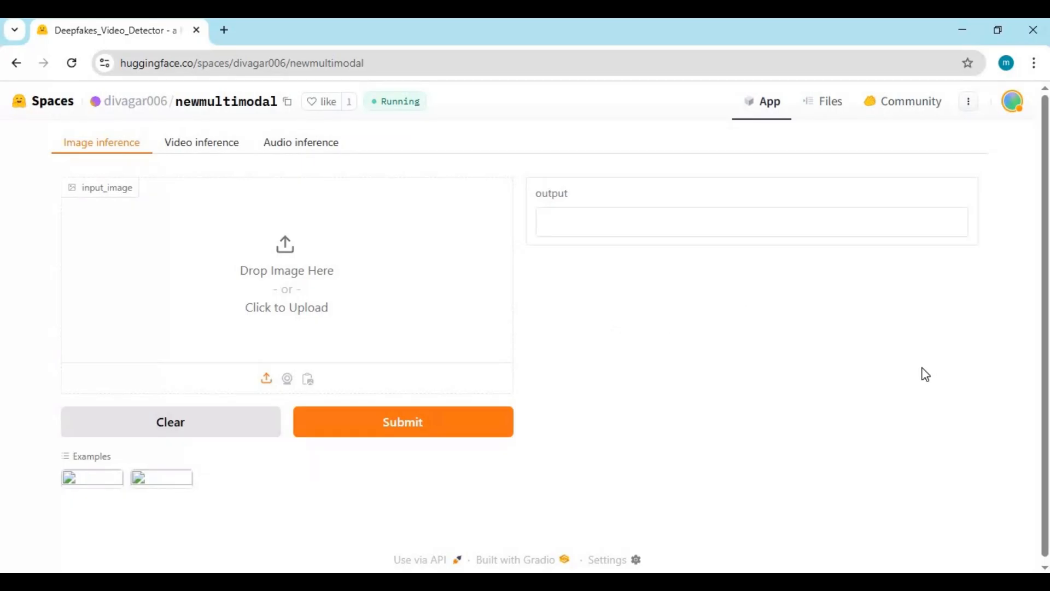
{"action": "mouse_move", "coordinate": [1041, 225]}
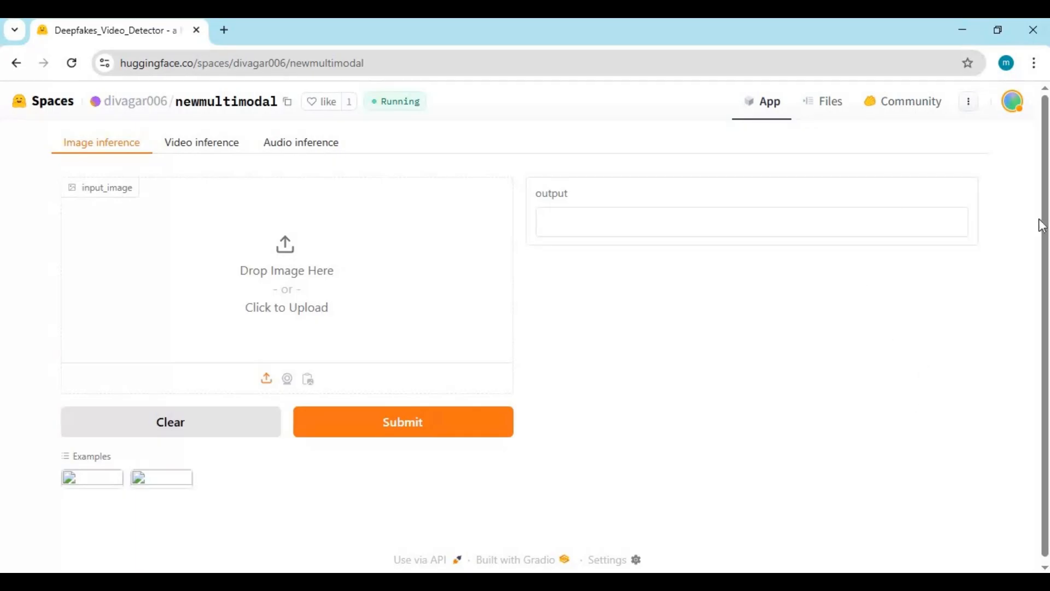
{"action": "mouse_move", "coordinate": [968, 102]}
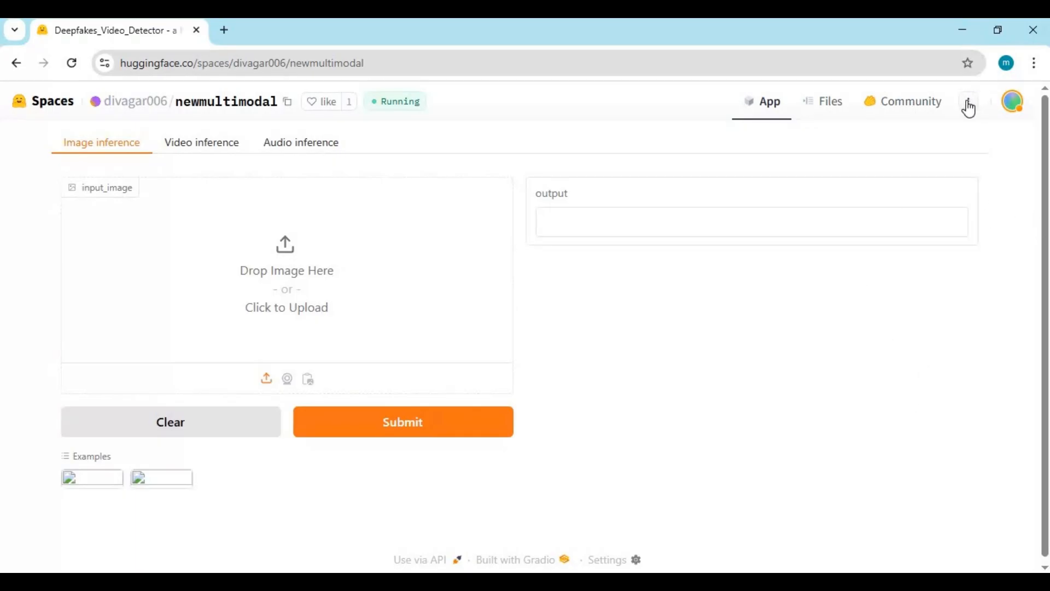
Step: Show the Space's Run locally git instructions and select the git clone command for copying
{"action": "left_click", "coordinate": [968, 101]}
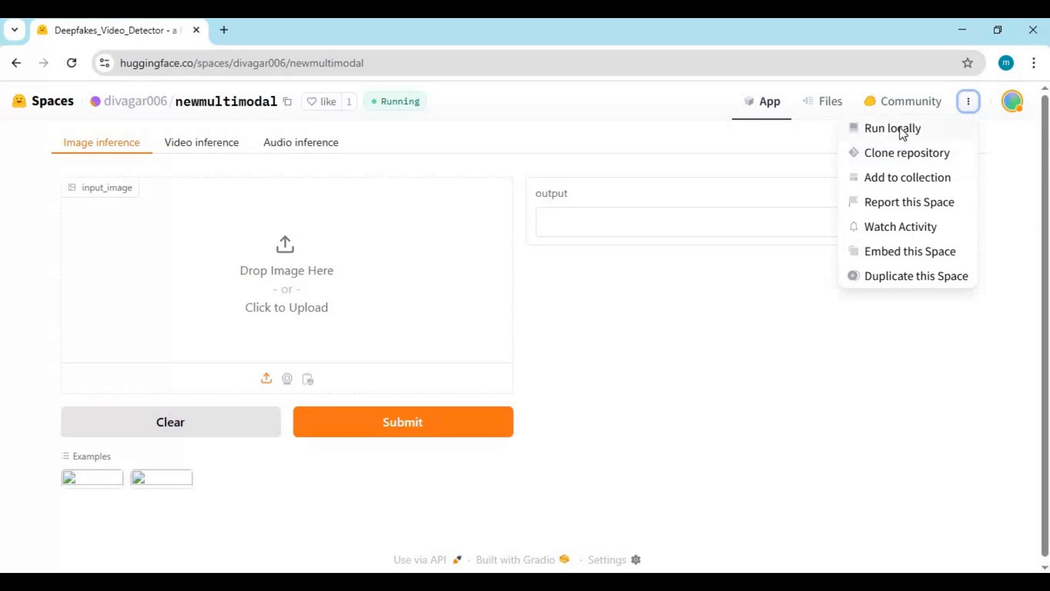
{"action": "left_click", "coordinate": [893, 128]}
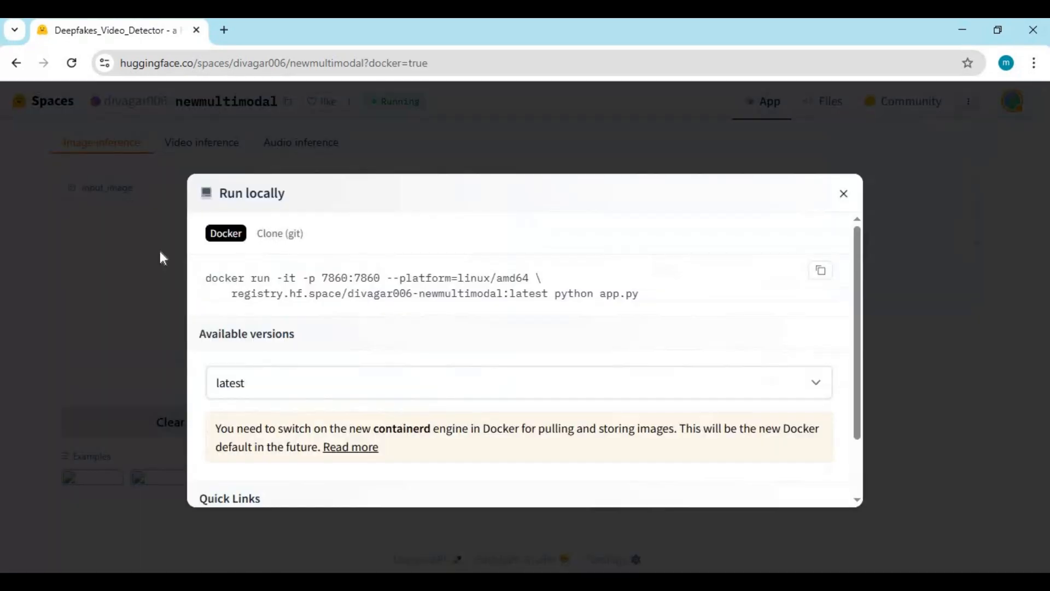
{"action": "left_click", "coordinate": [280, 233]}
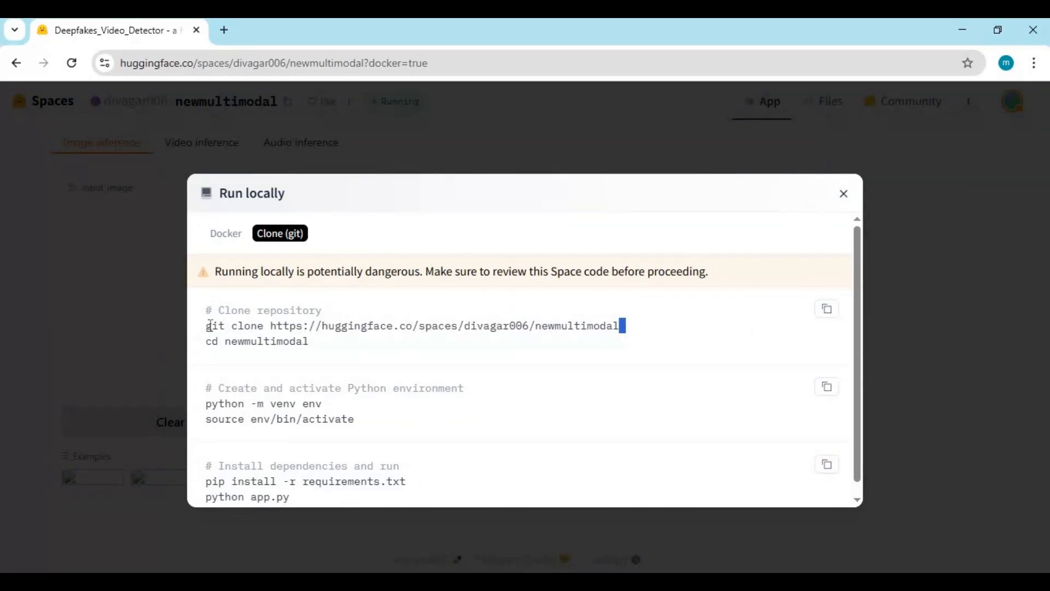
{"action": "left_click_drag", "start_coordinate": [207, 326], "coordinate": [470, 326]}
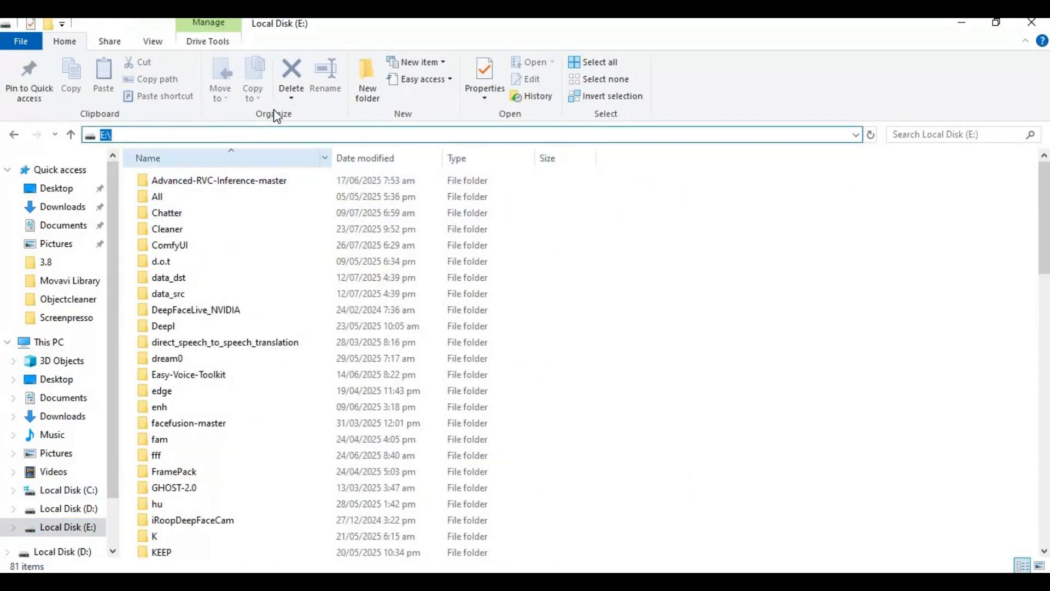
Step: Start a command prompt from the E:\ address bar to clone the newmultimodal repository
{"action": "type", "text": "c"}
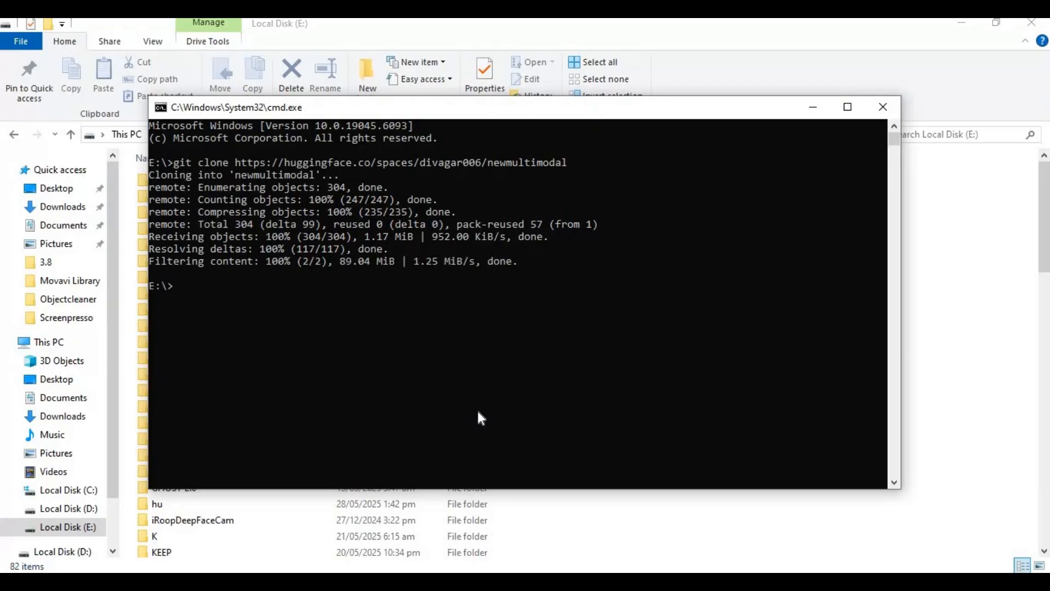
{"action": "mouse_move", "coordinate": [488, 501]}
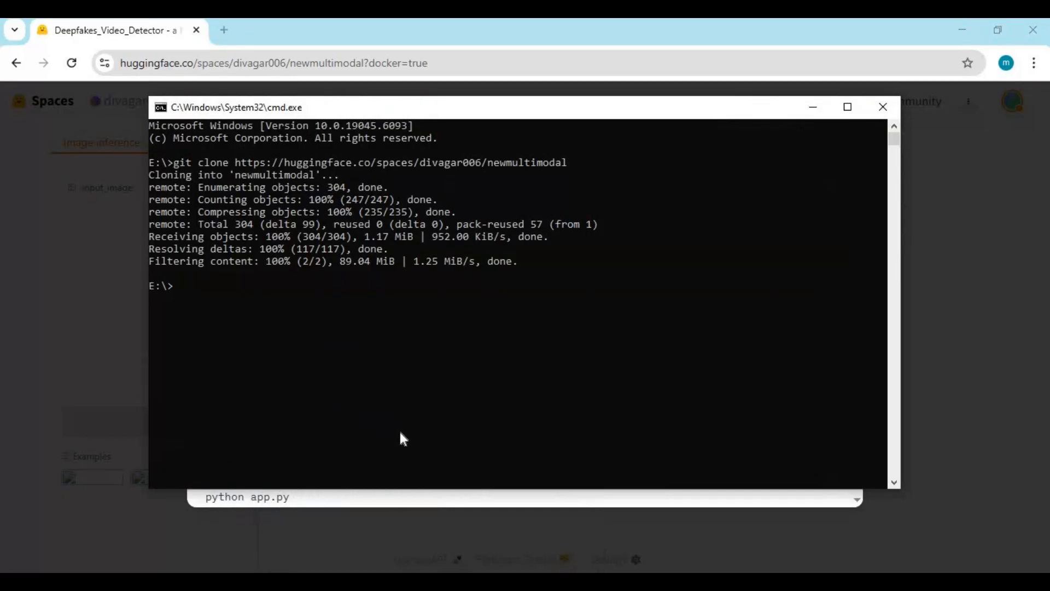
Step: Move into newmultimodal and create a Python 3.10 virtual environment with py -3.10 -m venv venv
{"action": "type", "text": "c"}
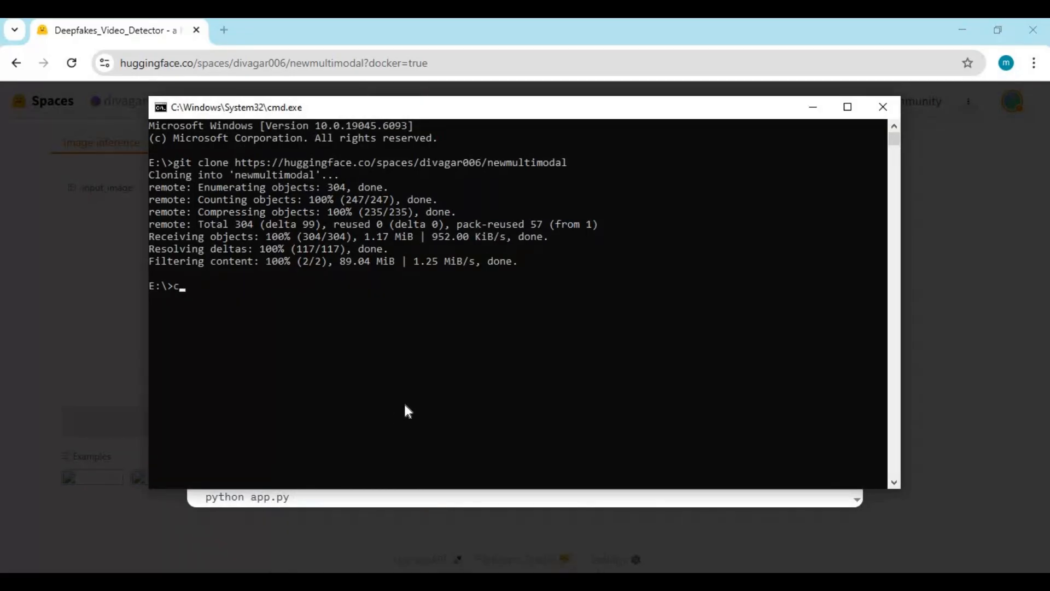
{"action": "type", "text": "d newmultimodal"}
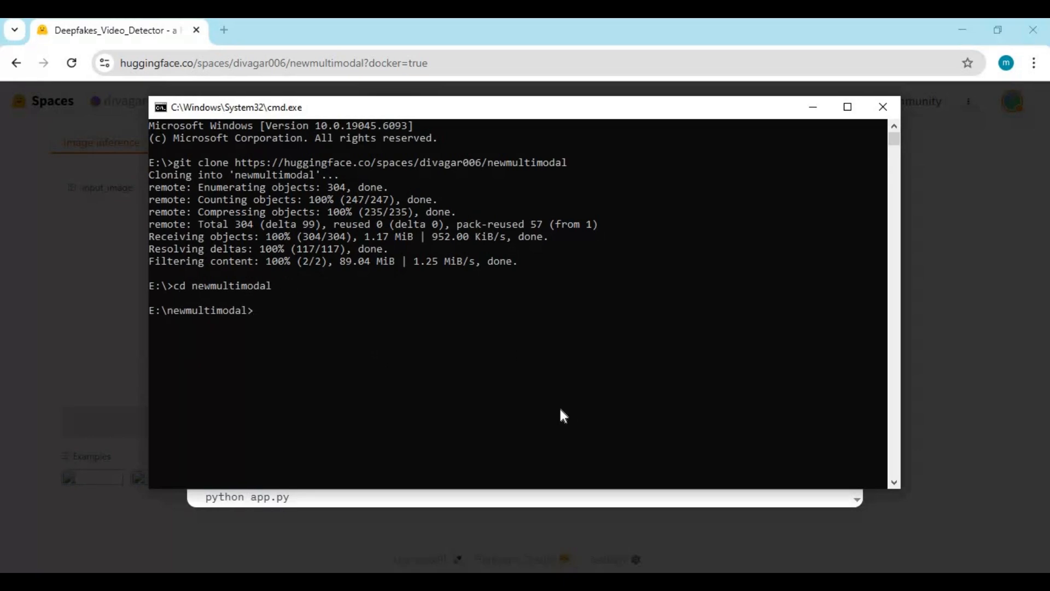
{"action": "type", "text": "py"}
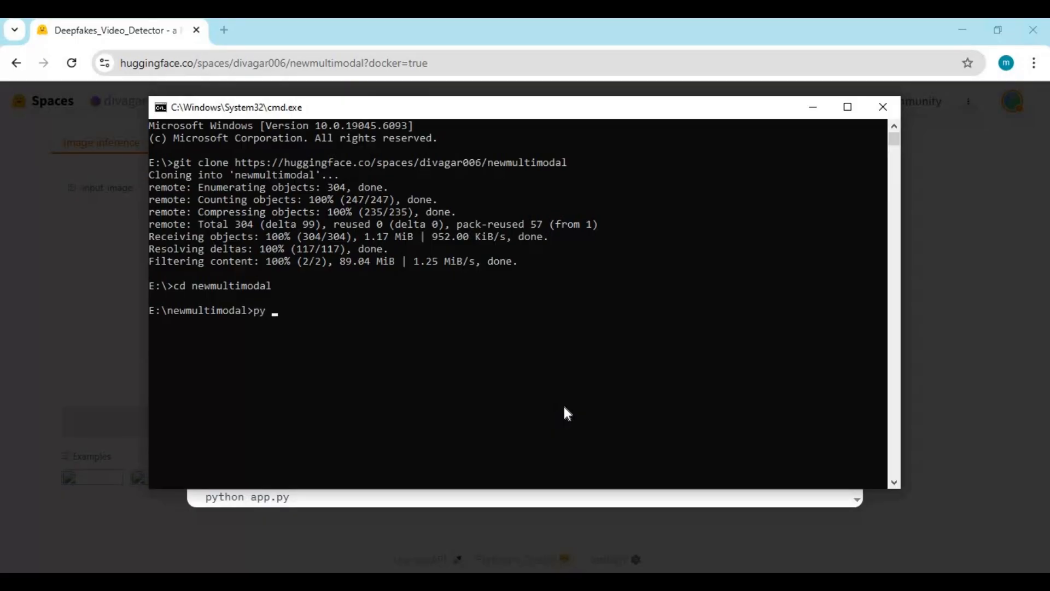
{"action": "type", "text": "-3."}
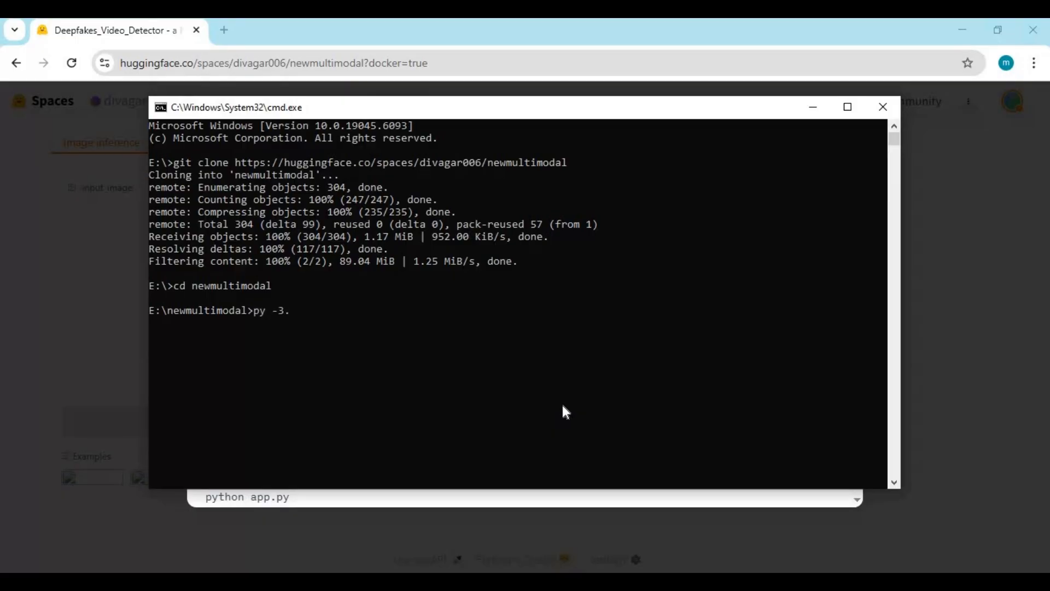
{"action": "type", "text": "1"}
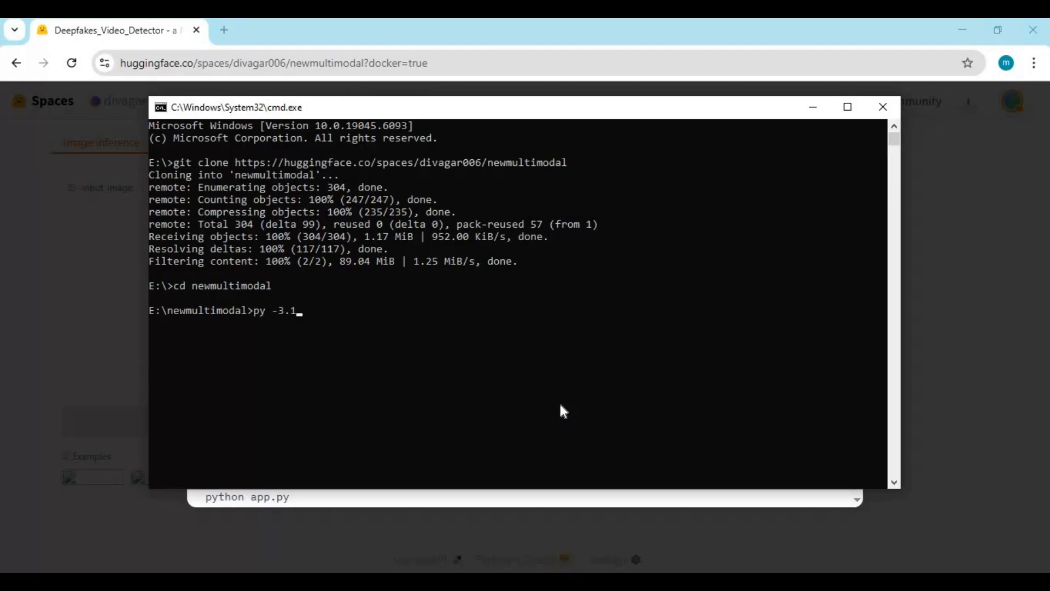
{"action": "type", "text": "0 -m"}
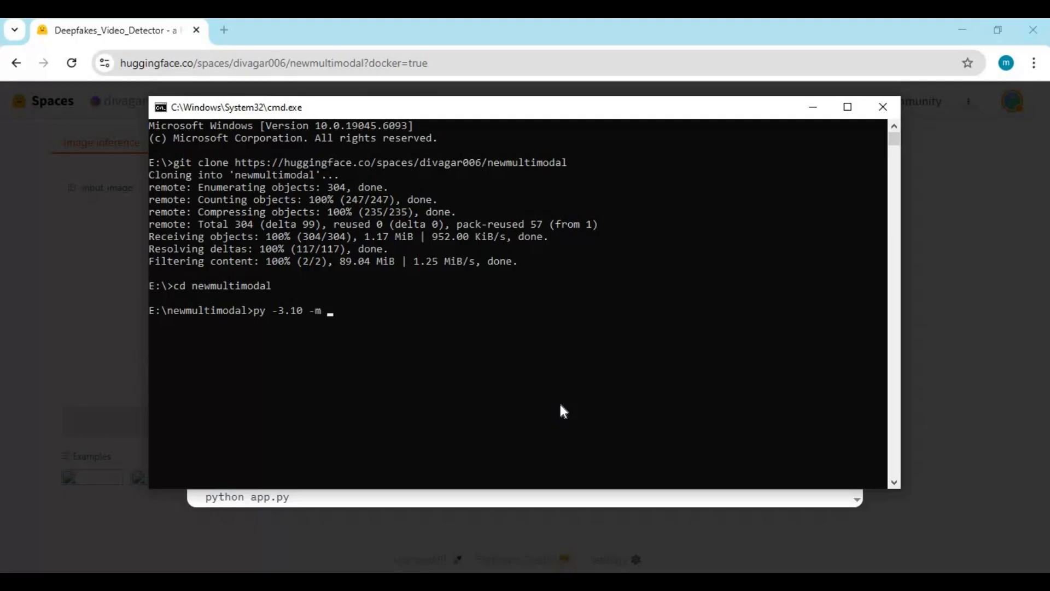
{"action": "type", "text": "venv venv"}
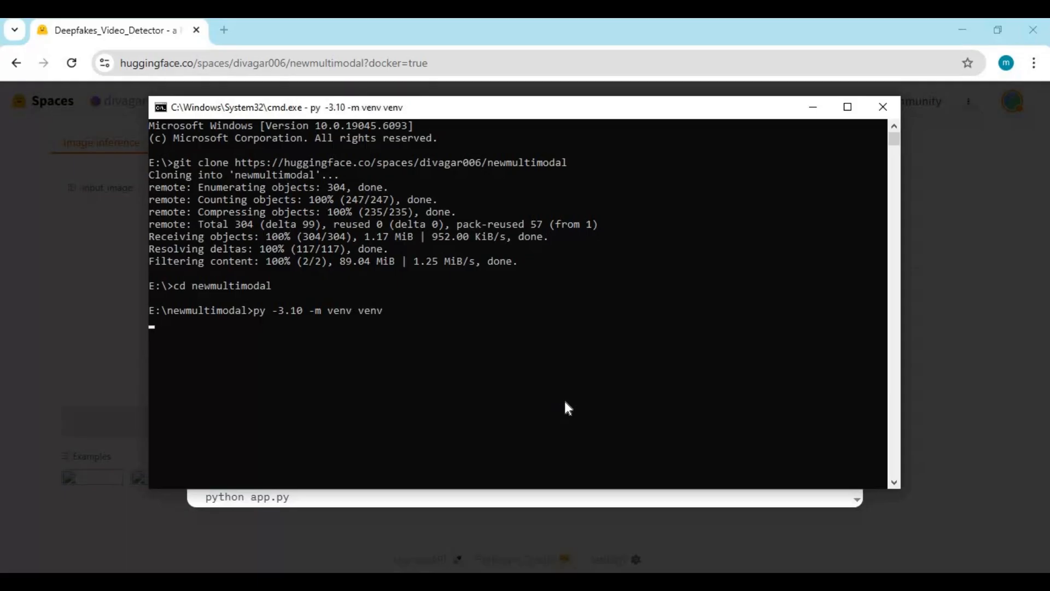
{"action": "mouse_move", "coordinate": [565, 408]}
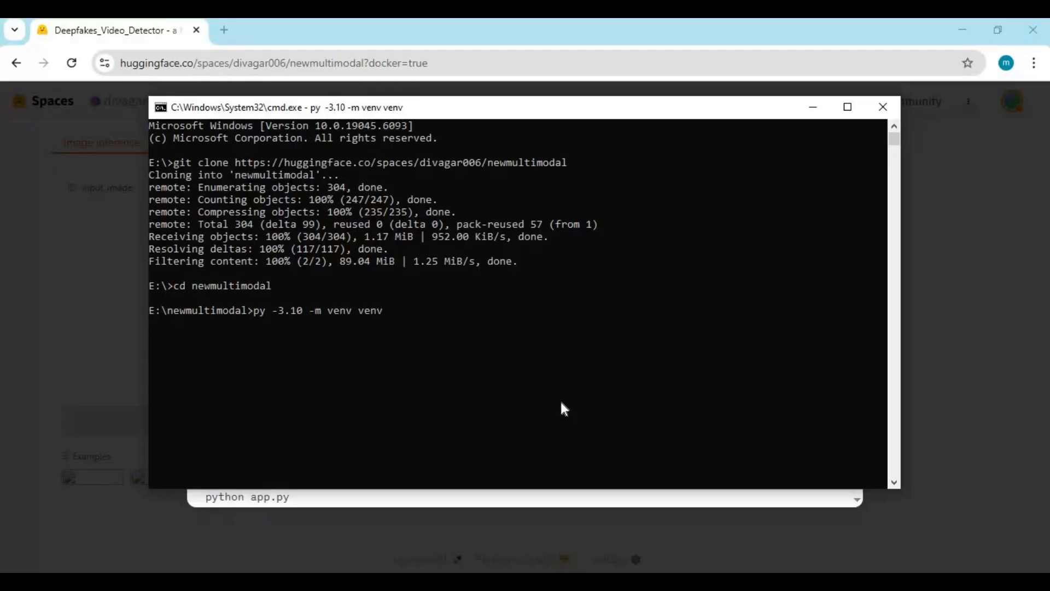
Step: Activate the environment with venv\scripts\activate once it finishes building
{"action": "key", "text": "enter"}
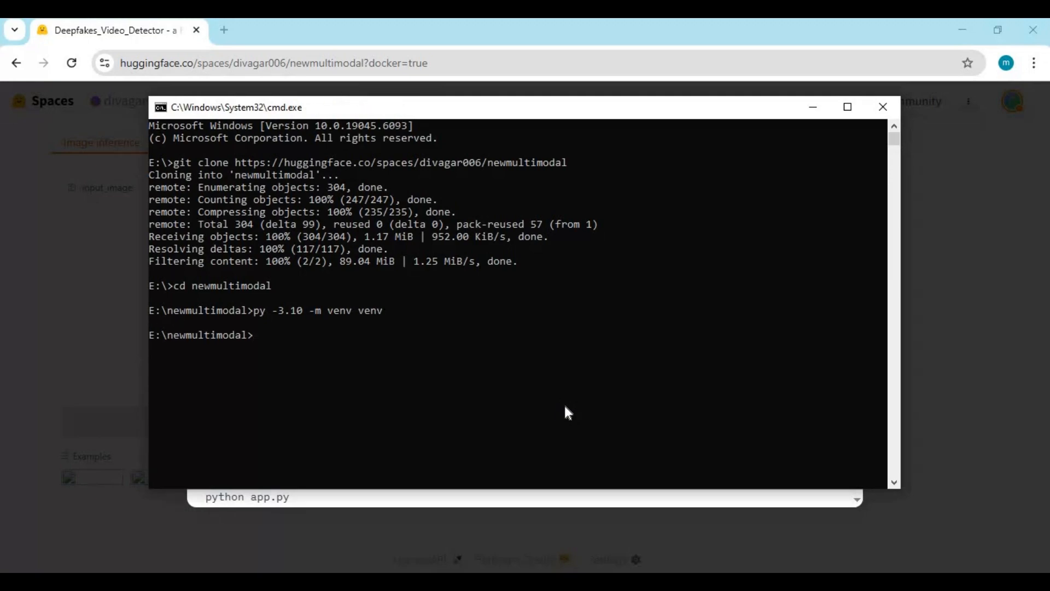
{"action": "type", "text": "venv"}
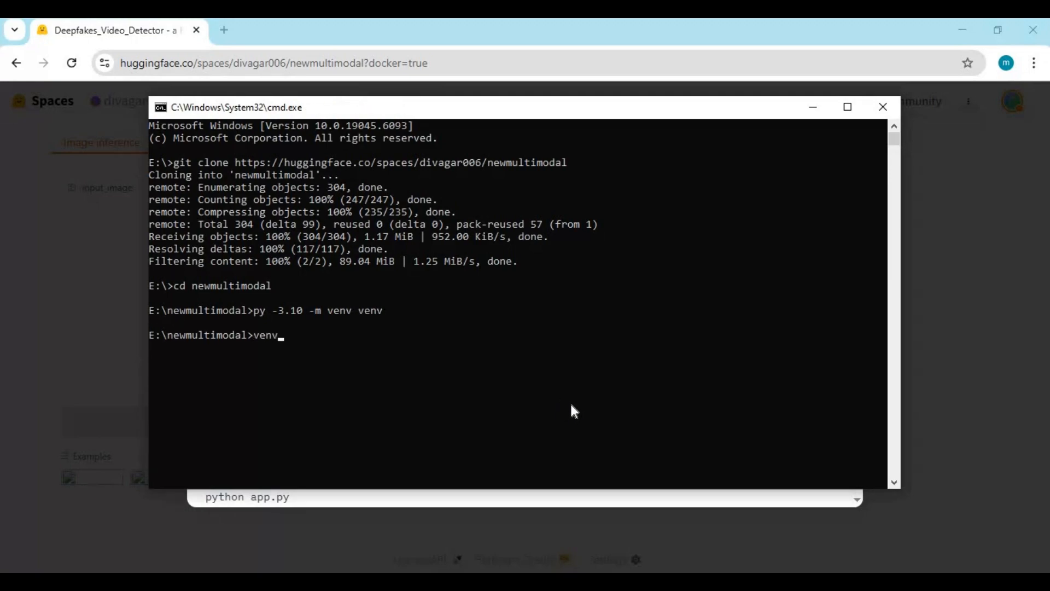
{"action": "type", "text": "\\scr"}
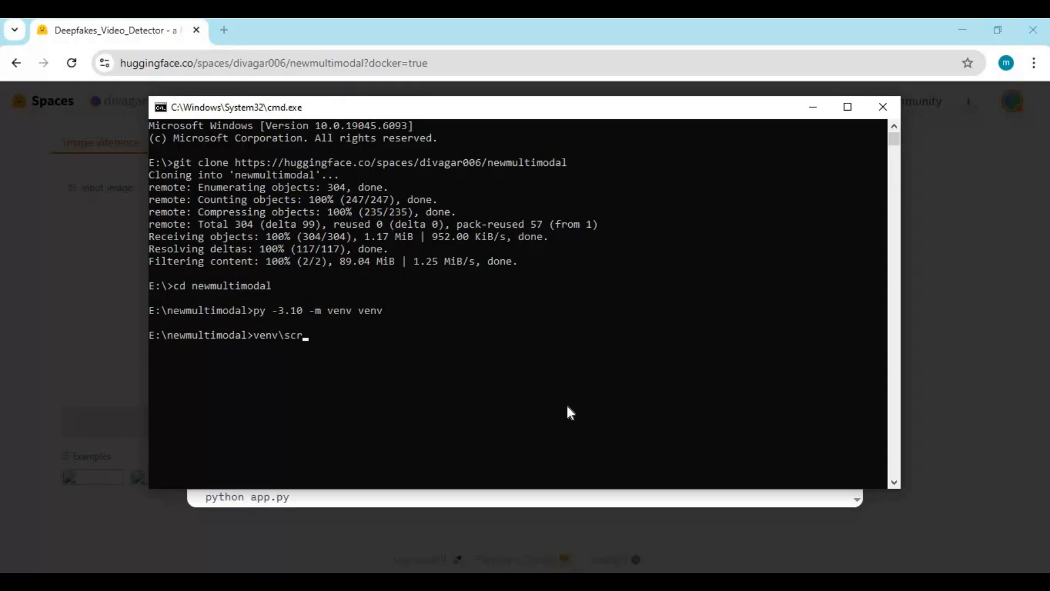
{"action": "type", "text": "ipts"}
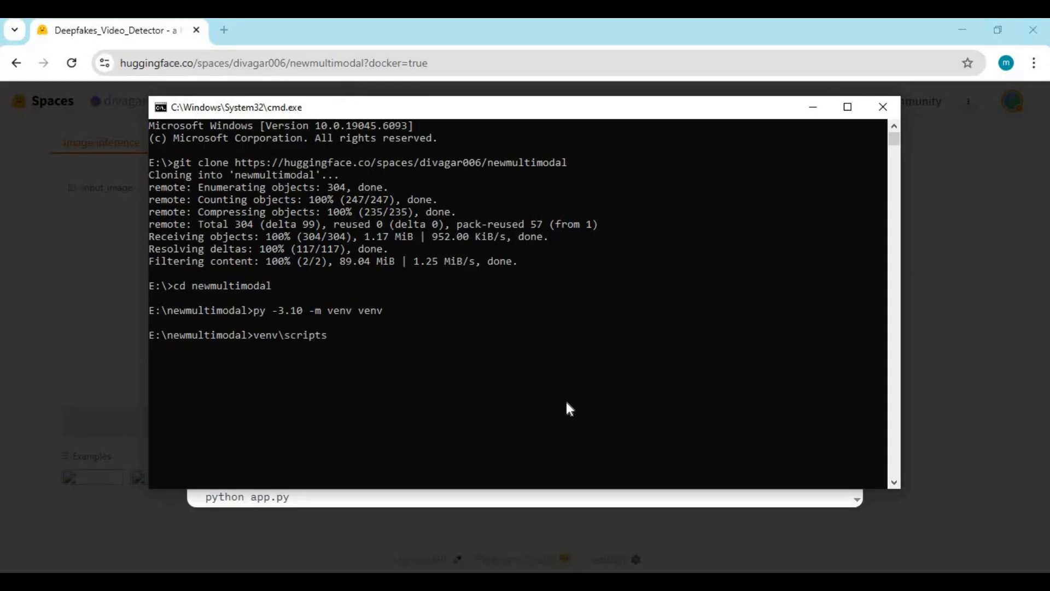
{"action": "type", "text": "\\ac"}
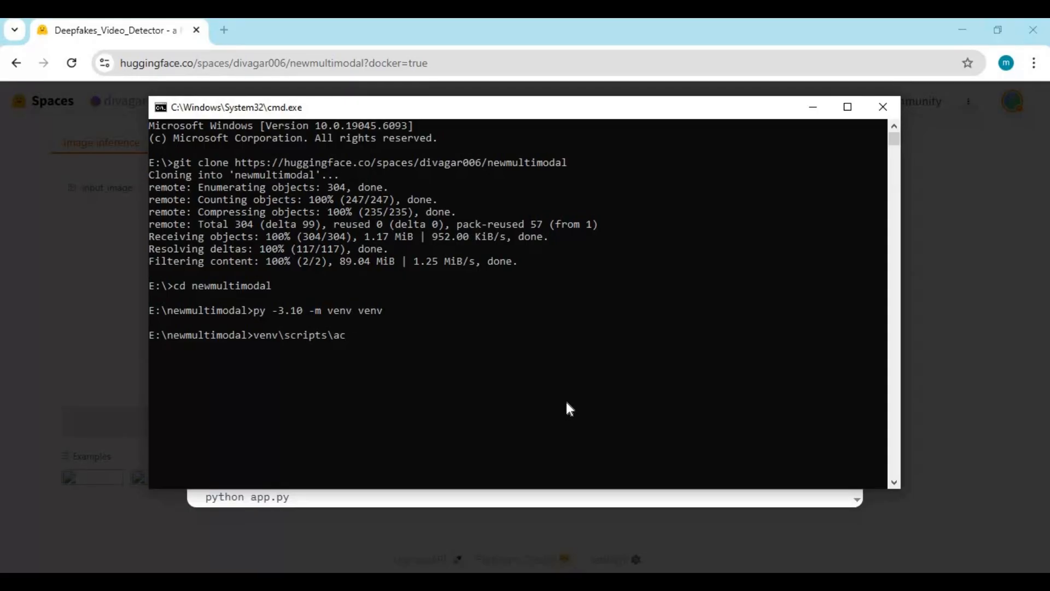
{"action": "type", "text": "tivate"}
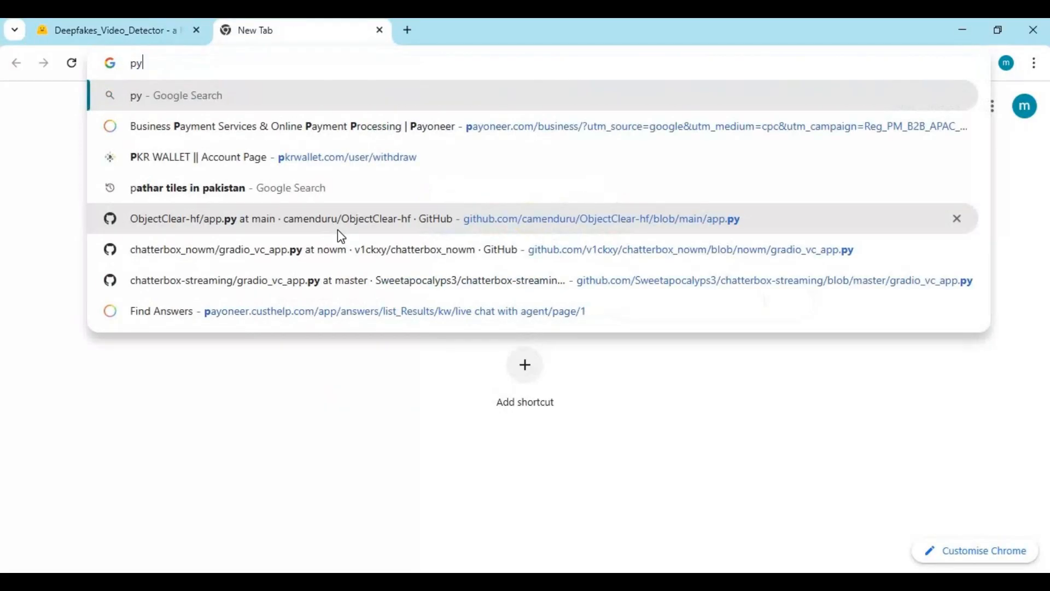
Step: Find pytorch.org and copy the Stable/Windows/Pip/CUDA 11.8 pip3 install command
{"action": "type", "text": "pytorch.org"}
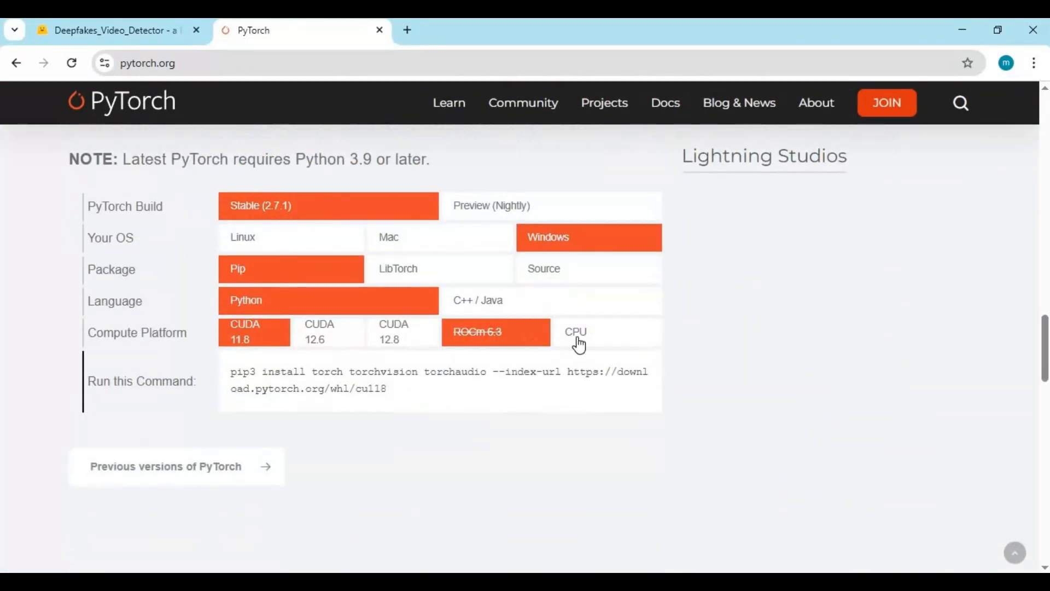
{"action": "left_click", "coordinate": [253, 332]}
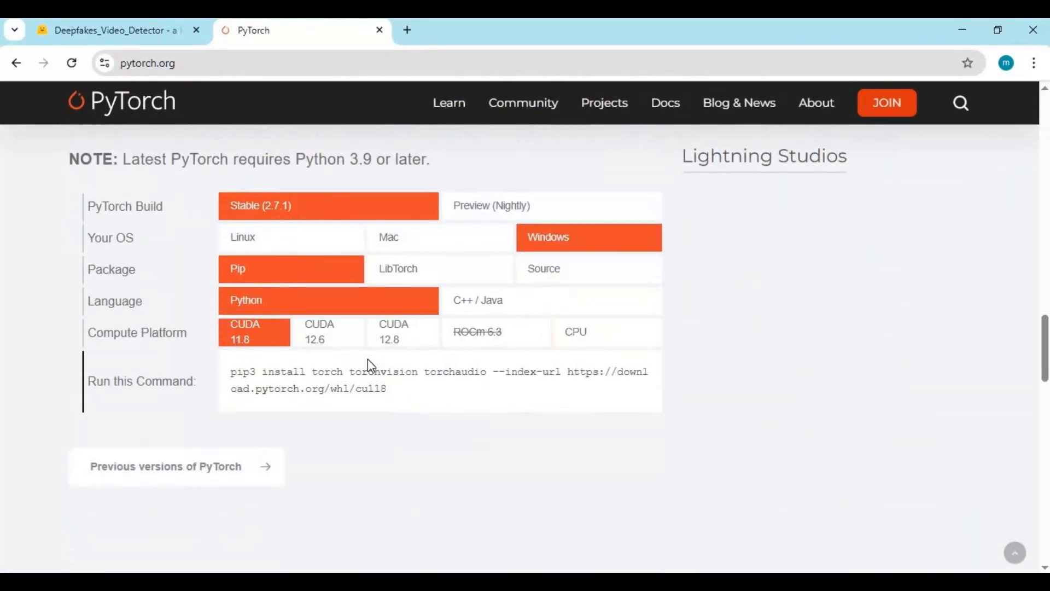
{"action": "left_click", "coordinate": [606, 331]}
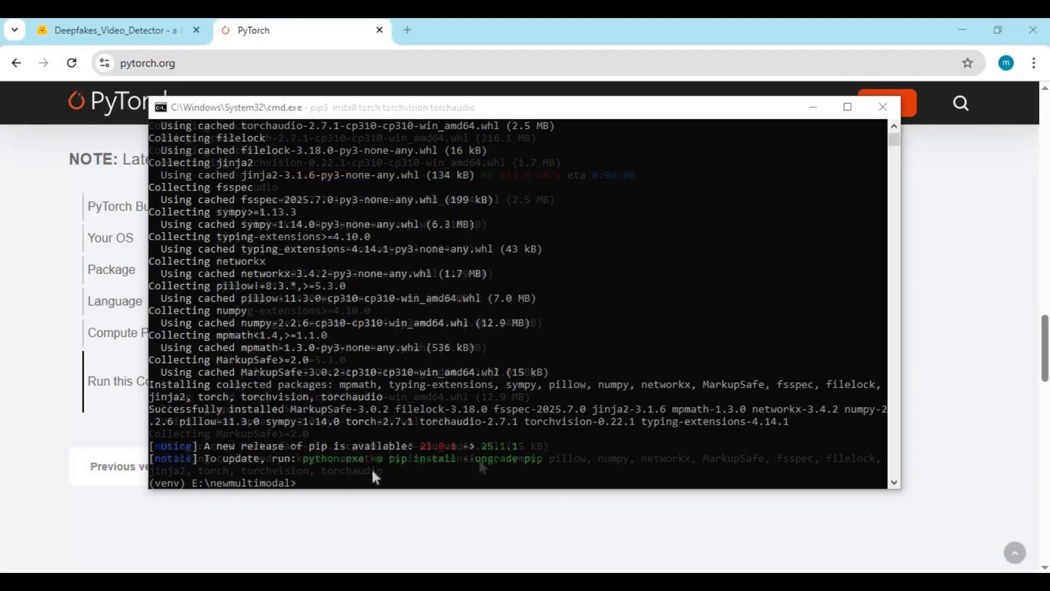
Step: Install the project dependencies with pip install -r requirements.txt after PyTorch finishes
{"action": "type", "text": "p"}
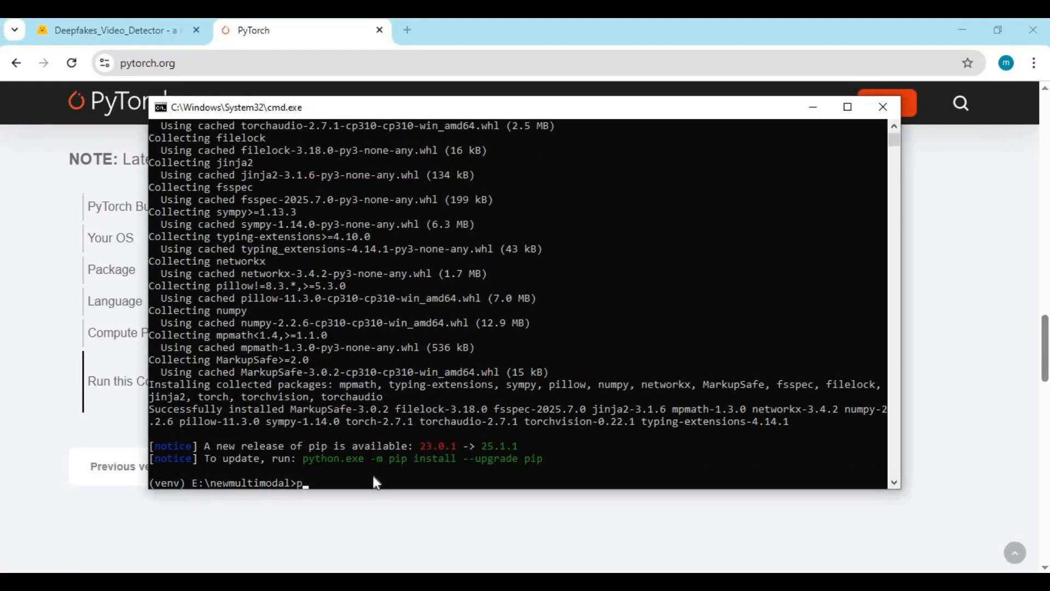
{"action": "type", "text": "ip install -"}
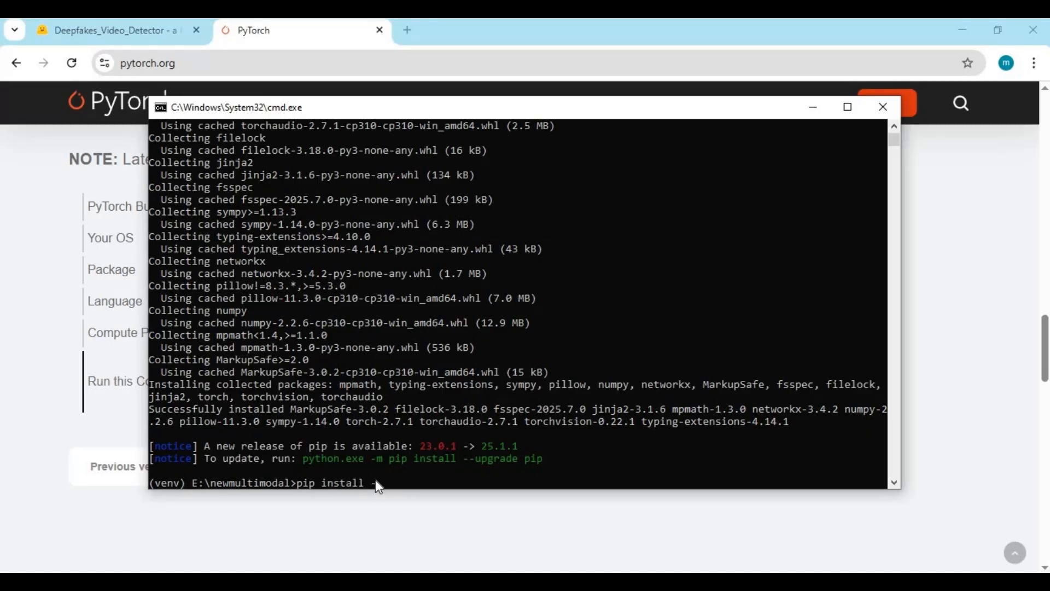
{"action": "type", "text": "r"}
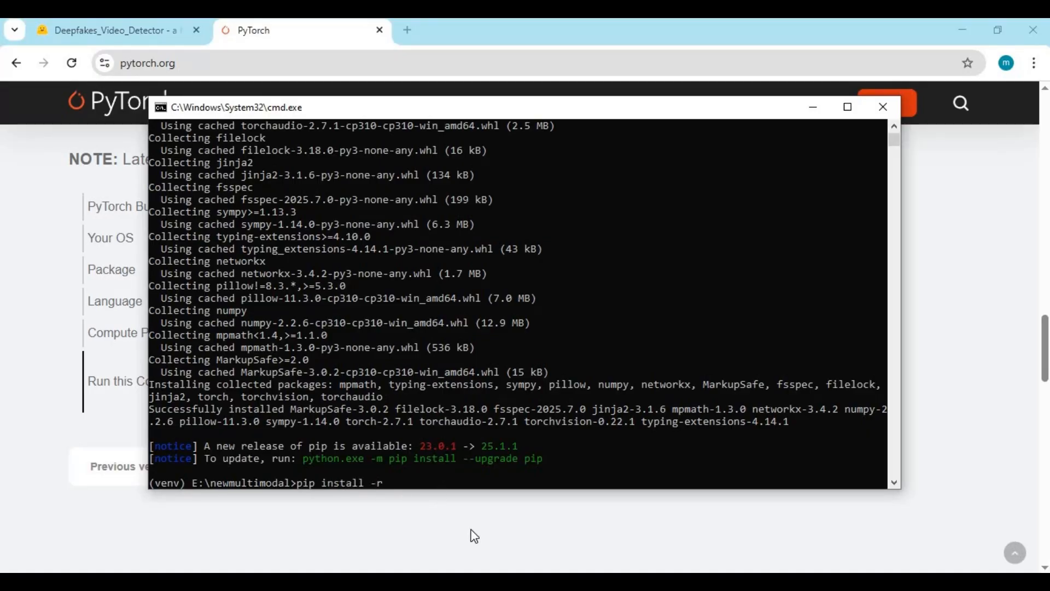
{"action": "type", "text": "requiremen"}
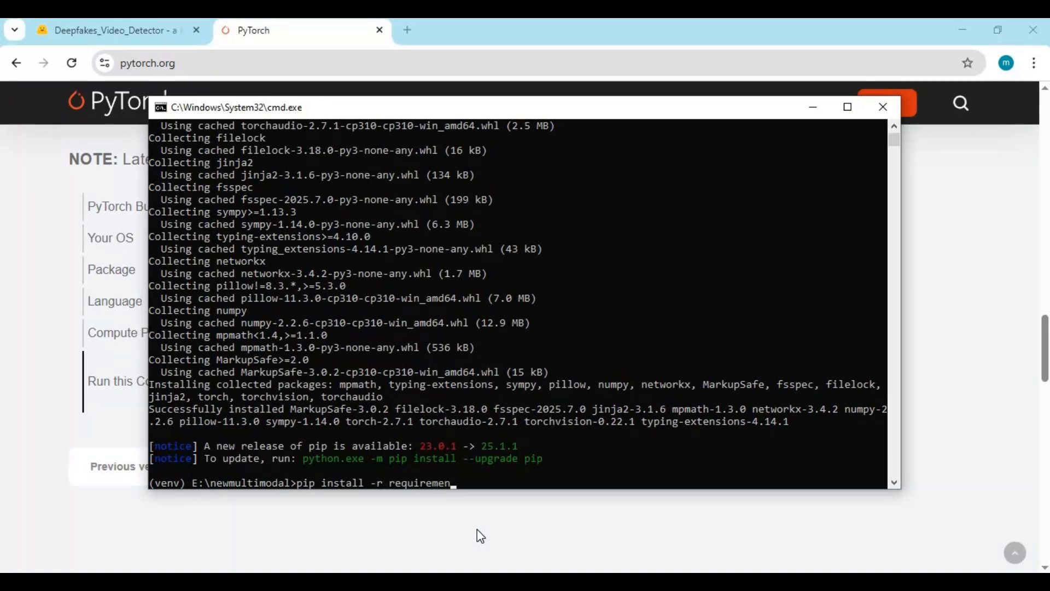
{"action": "type", "text": "ts.tx"}
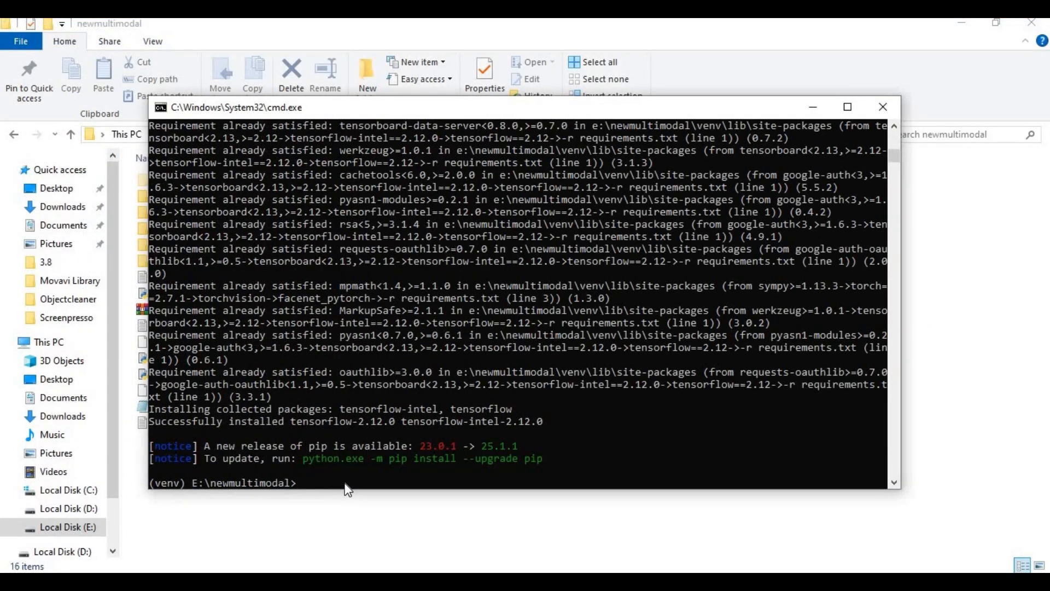
Step: Install gradio and spaces into the venv and wait for the prompt to return
{"action": "type", "text": "pip ins"}
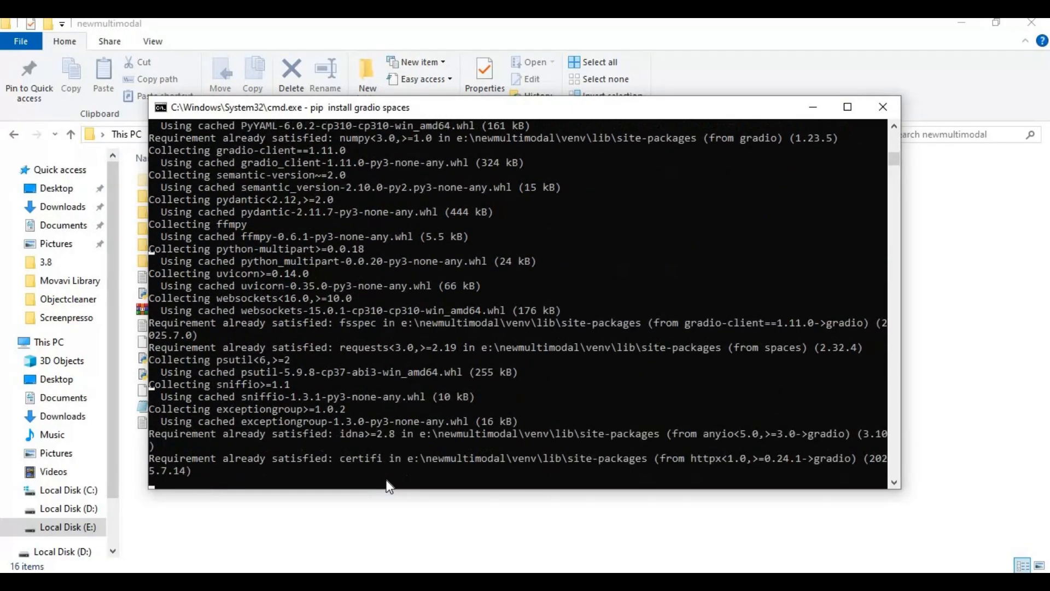
{"action": "scroll", "scroll_direction": "down", "scroll_amount": 3}
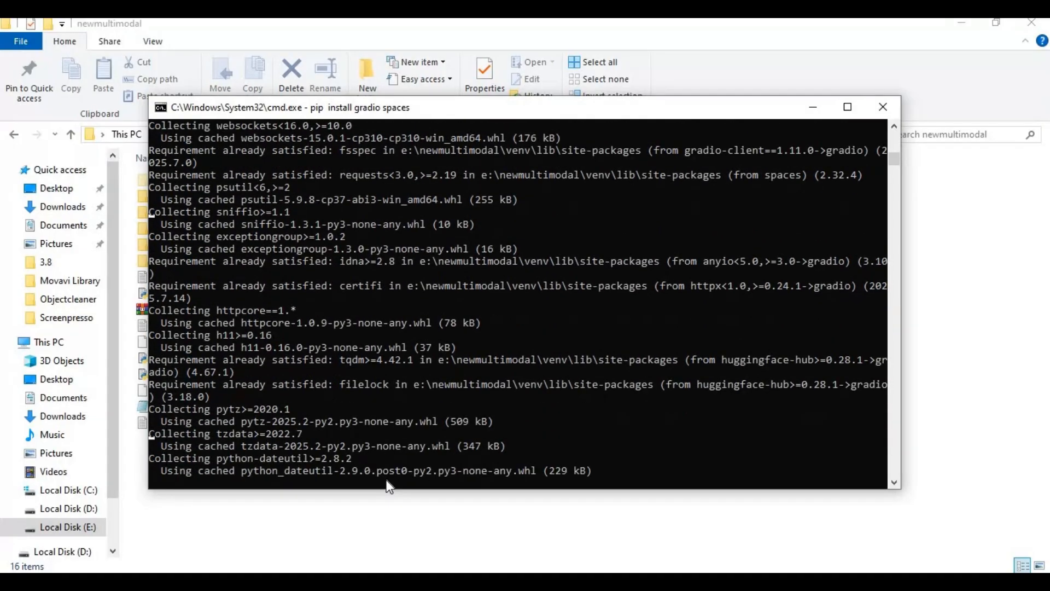
{"action": "scroll", "scroll_direction": "down", "scroll_amount": 3}
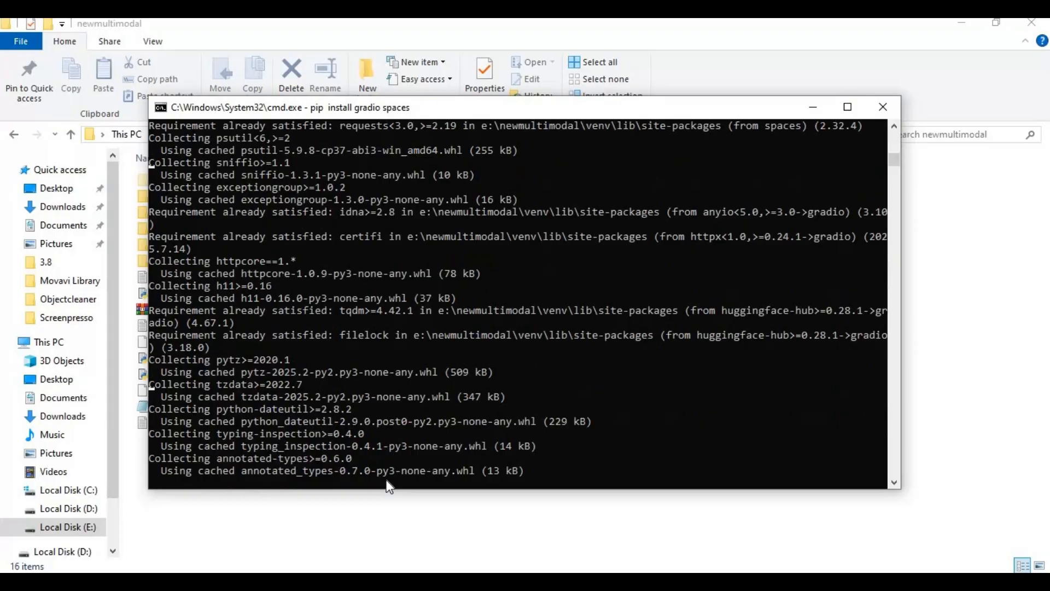
{"action": "scroll", "scroll_direction": "down", "scroll_amount": 3}
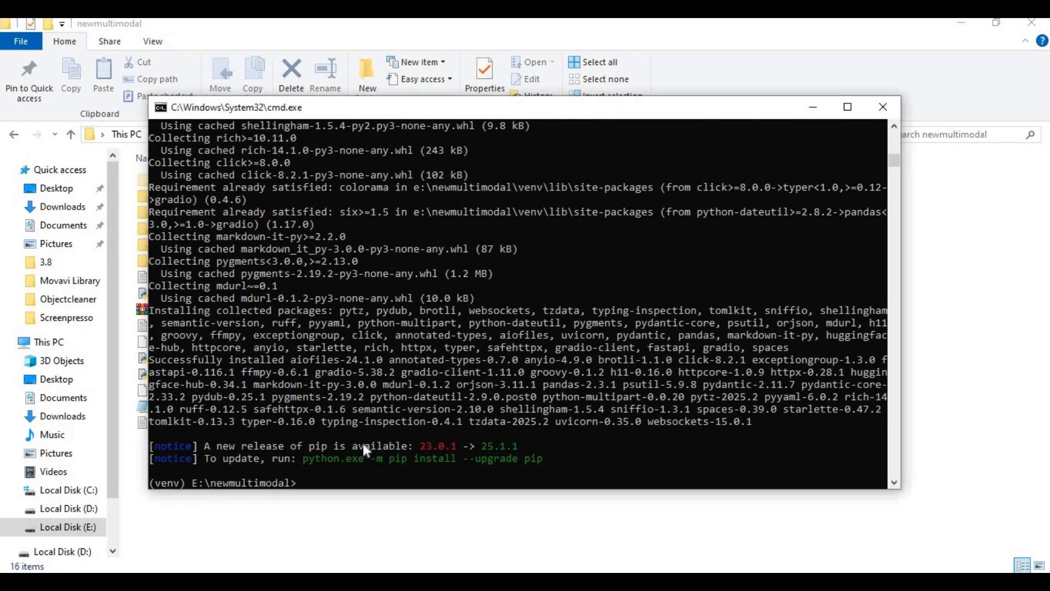
Step: Launch the detector with python app.py inside the activated venv
{"action": "type", "text": "python app"}
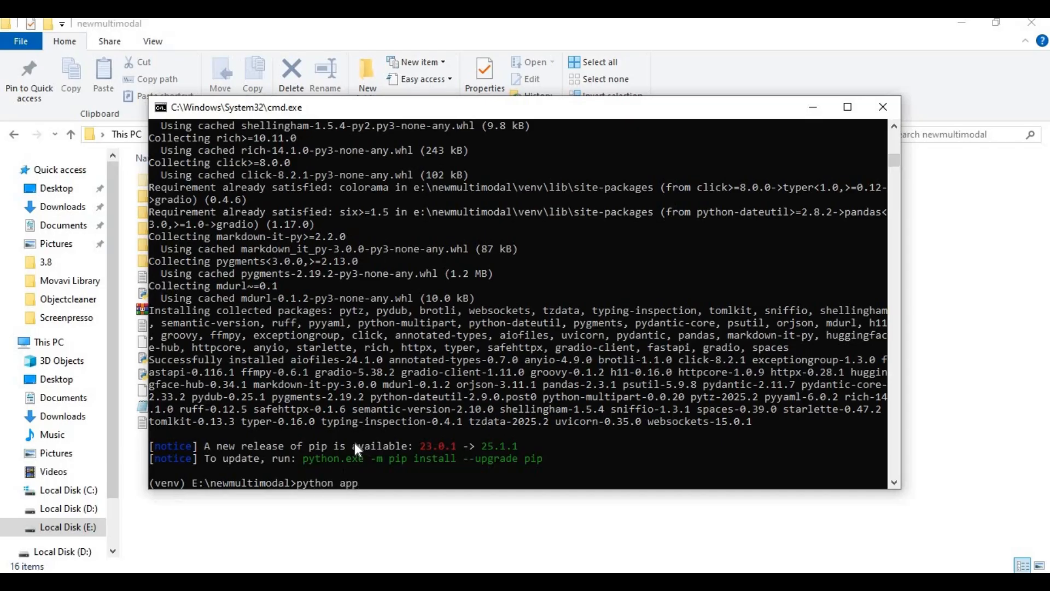
{"action": "type", "text": ".py"}
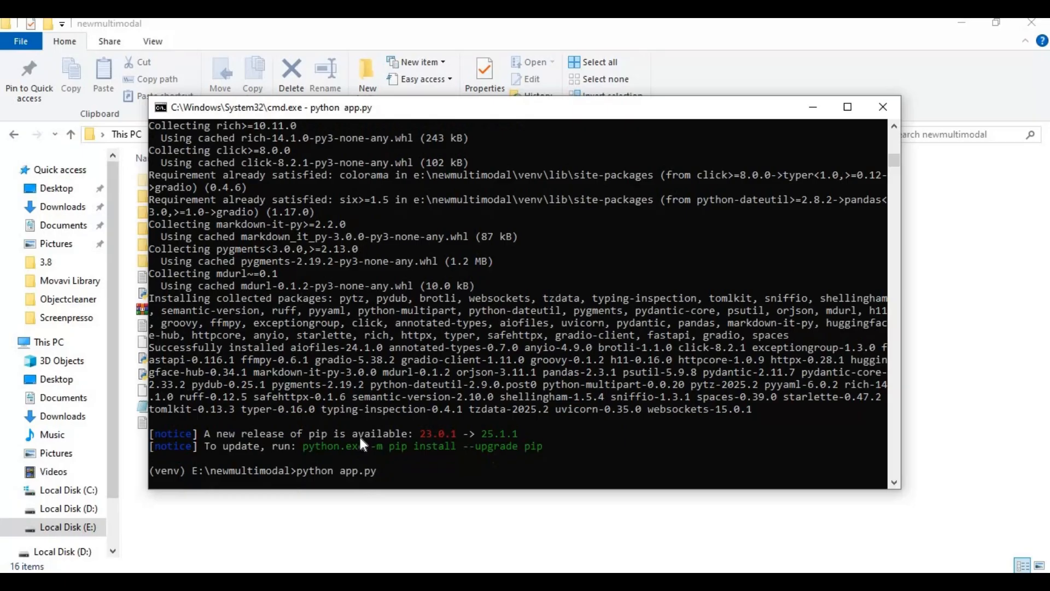
{"action": "mouse_move", "coordinate": [367, 442]}
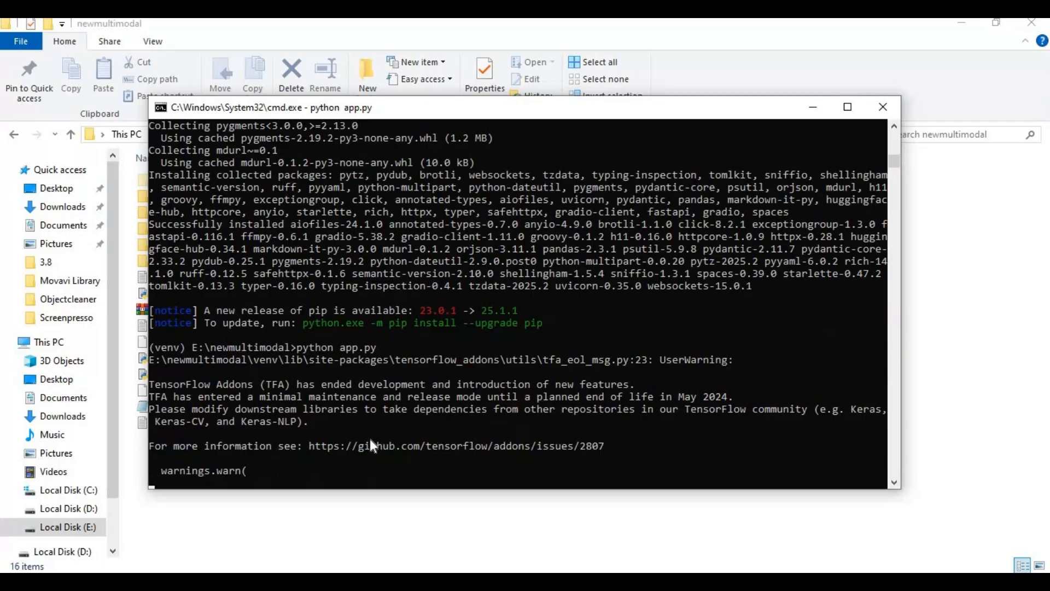
{"action": "mouse_move", "coordinate": [378, 448]}
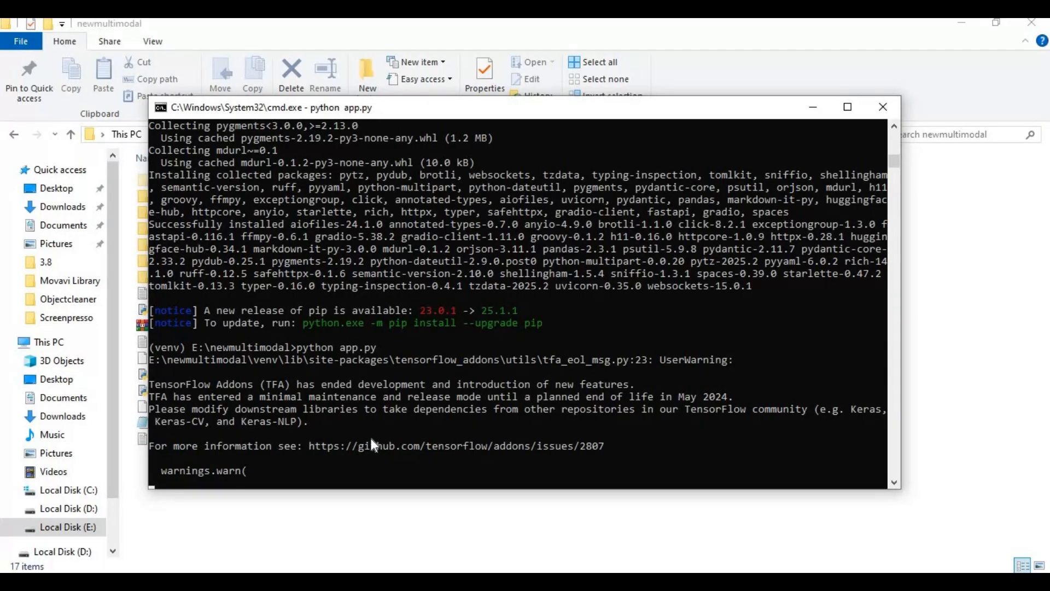
{"action": "mouse_move", "coordinate": [378, 445]}
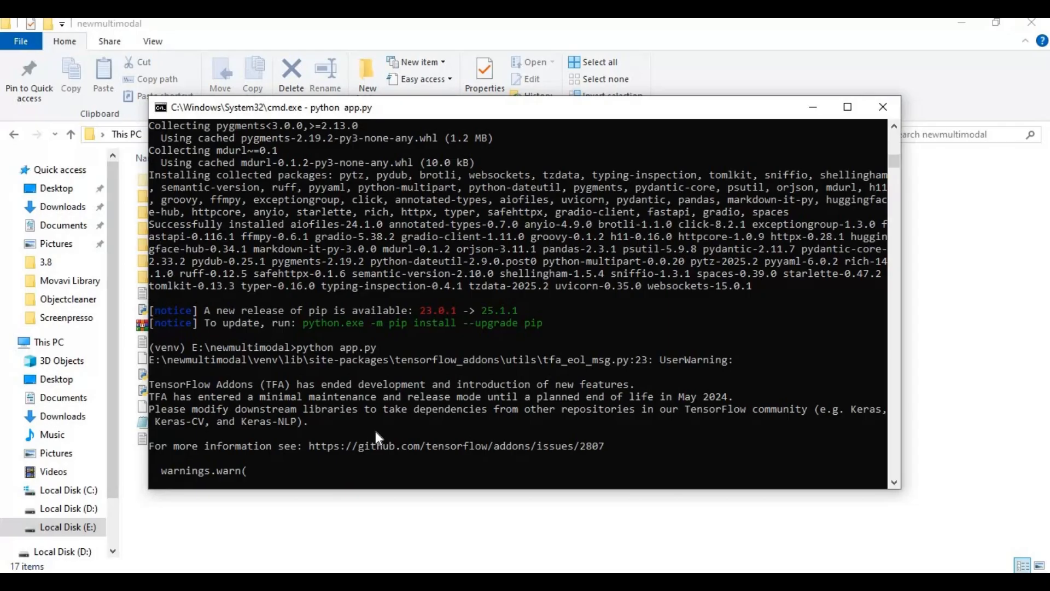
{"action": "mouse_move", "coordinate": [377, 436]}
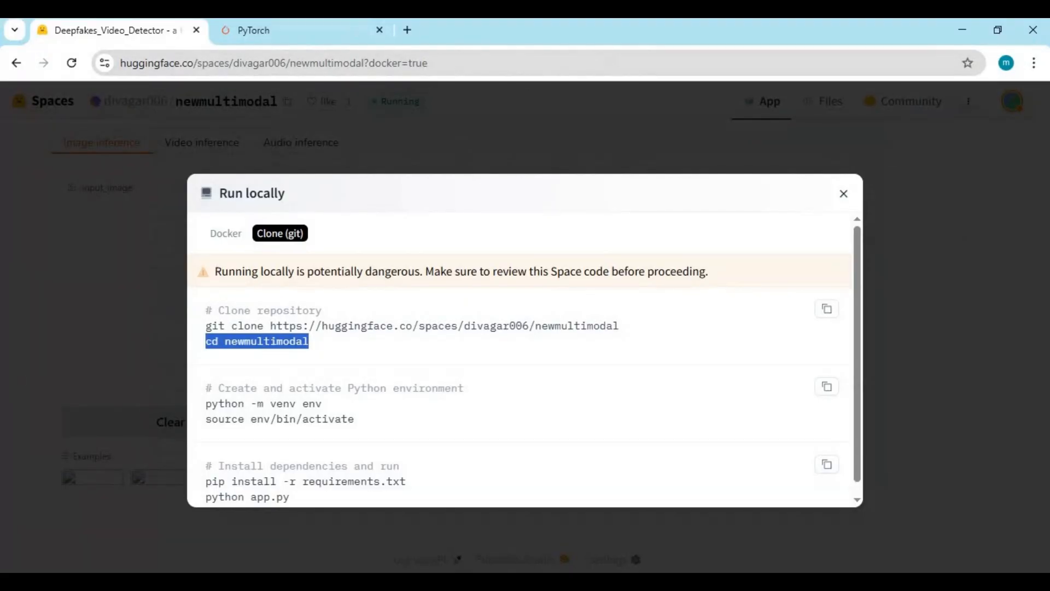
Step: View the local Gradio deepfake detector at 127.0.0.1:7860 in a browser tab
{"action": "left_click", "coordinate": [590, 30]}
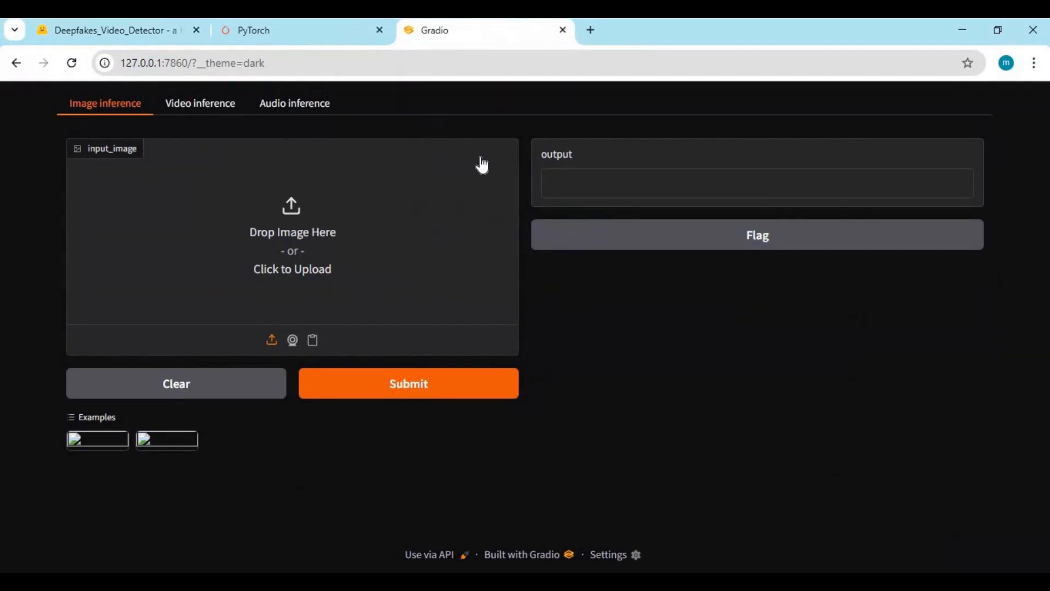
{"action": "mouse_move", "coordinate": [419, 355]}
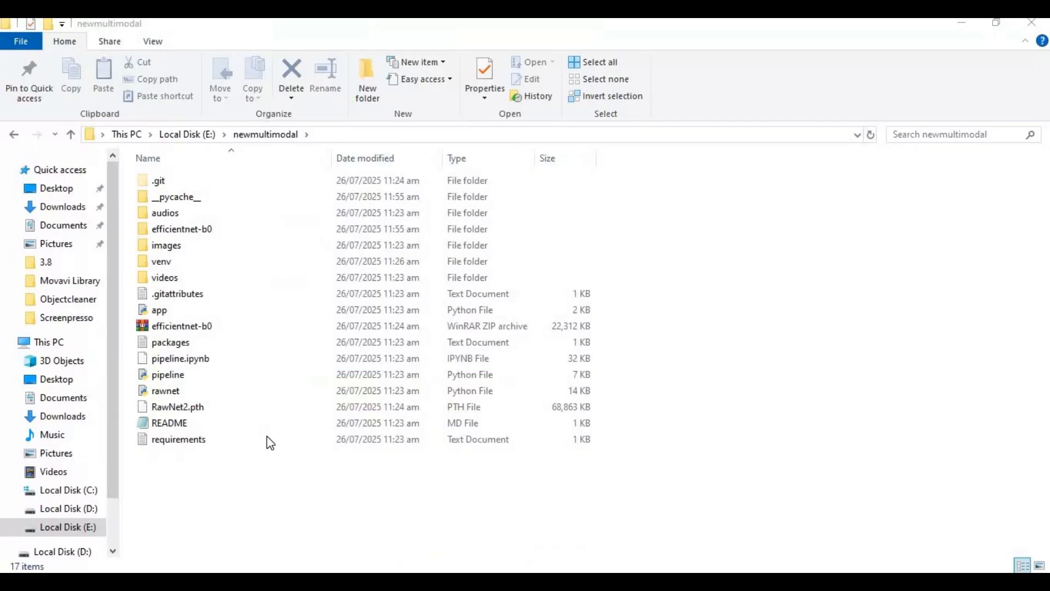
Step: Create a new text document in the newmultimodal folder and open it in Notepad
{"action": "right_click", "coordinate": [270, 443]}
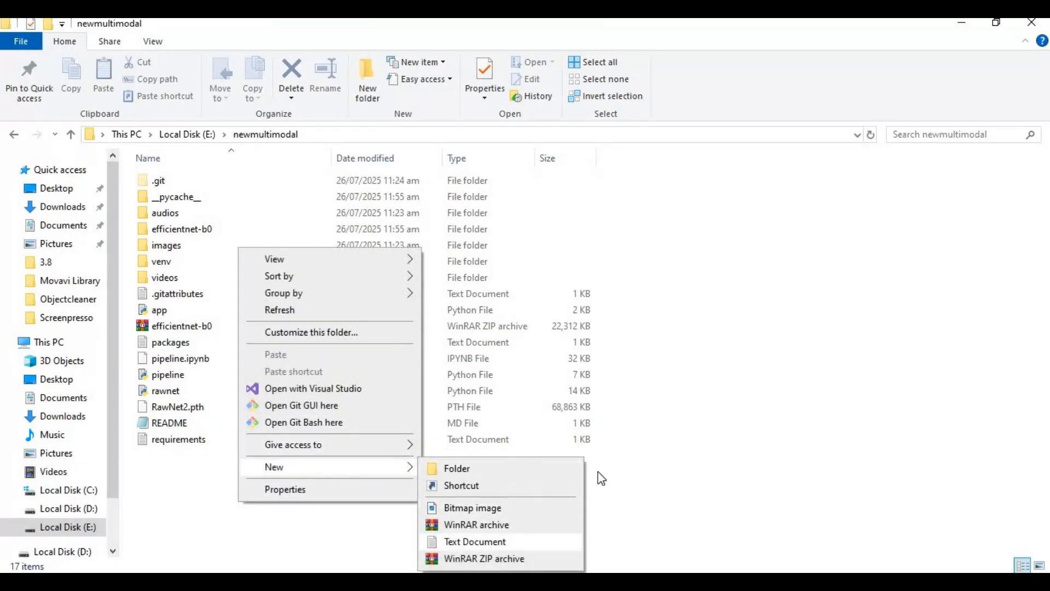
{"action": "left_click", "coordinate": [474, 541]}
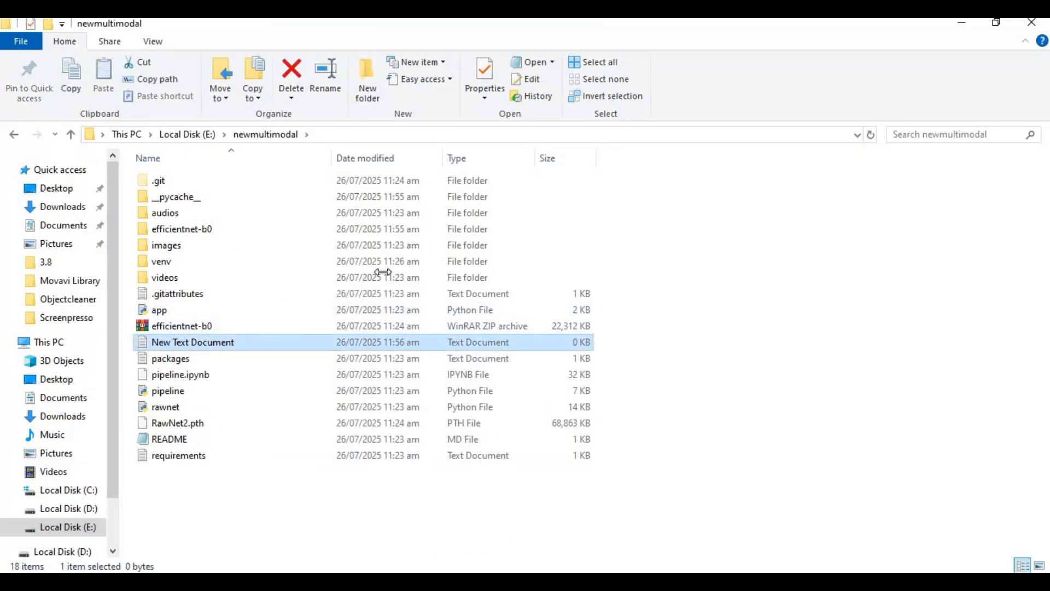
{"action": "double_click", "coordinate": [192, 341]}
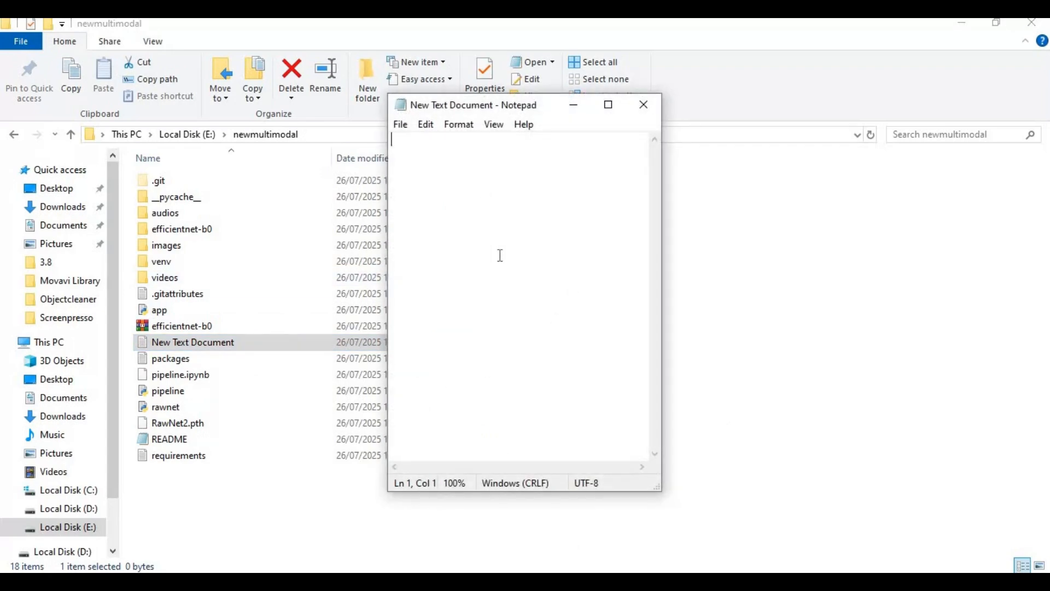
{"action": "type", "text": "@echo off"}
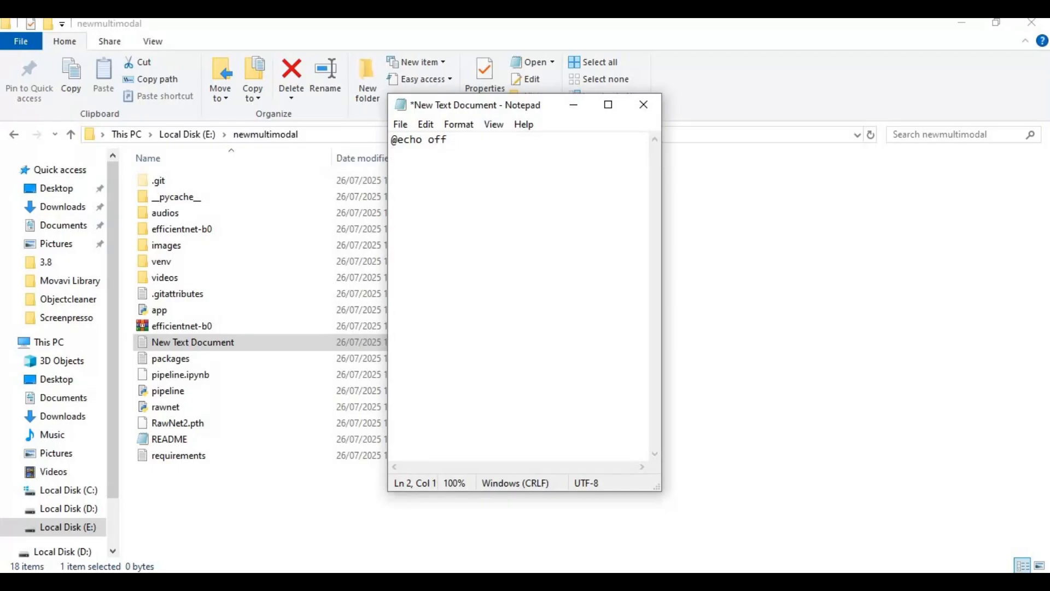
{"action": "type", "text": "call"}
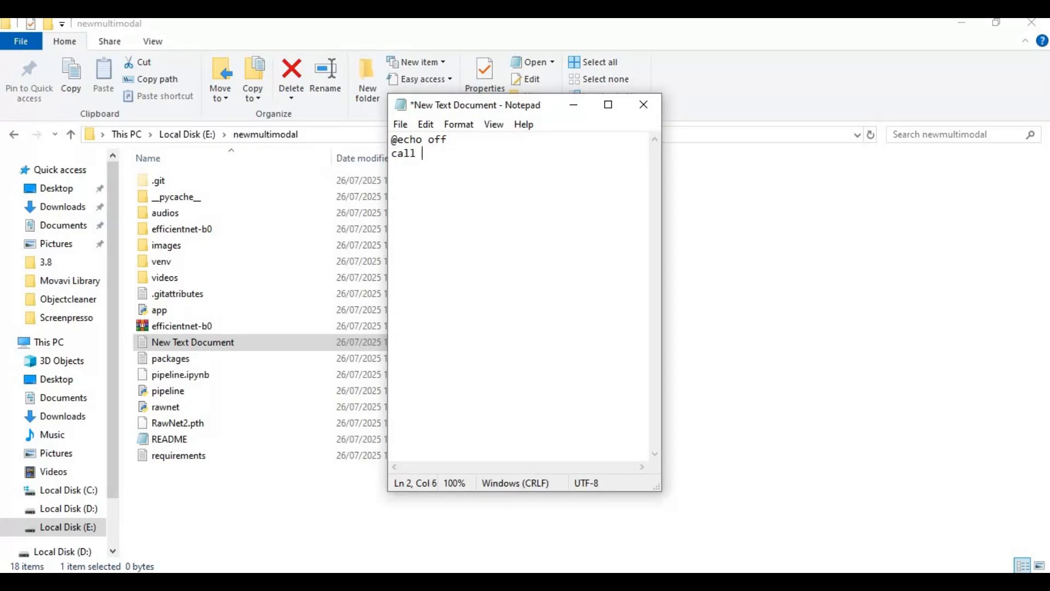
{"action": "type", "text": "venv"}
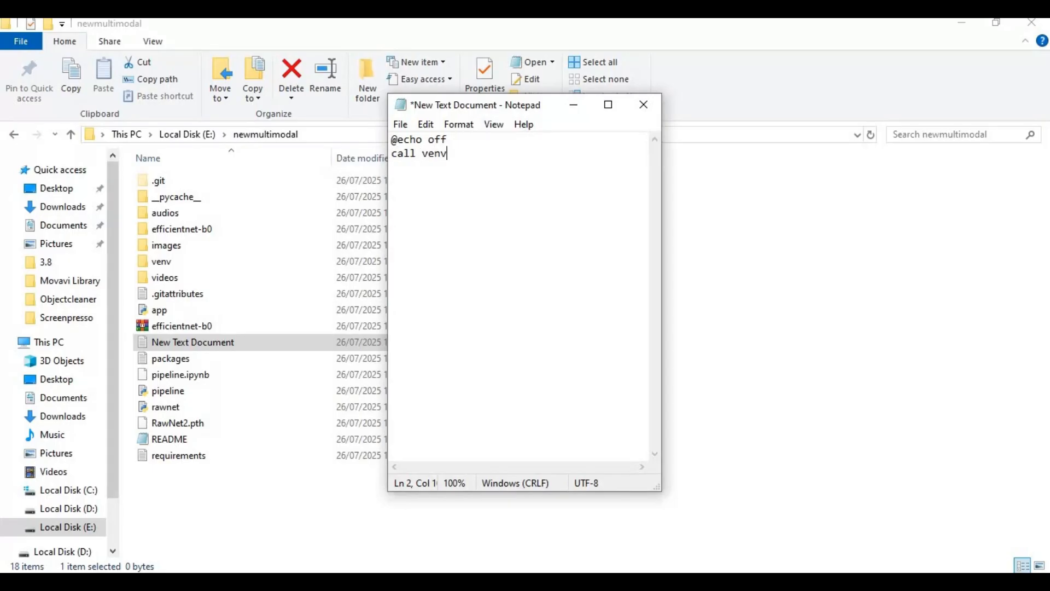
{"action": "type", "text": "\\scr"}
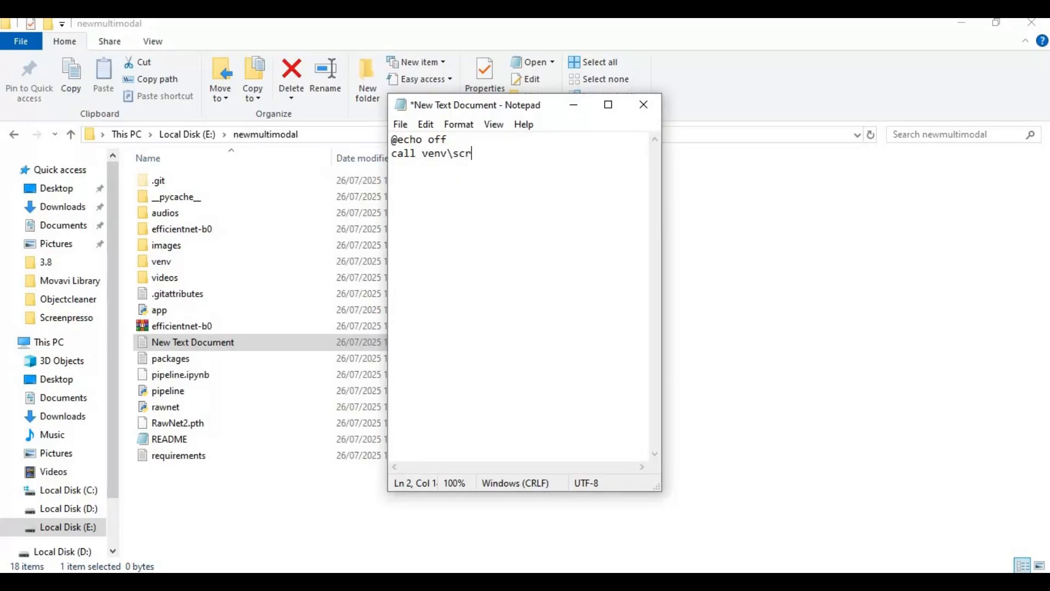
{"action": "type", "text": "ipts"}
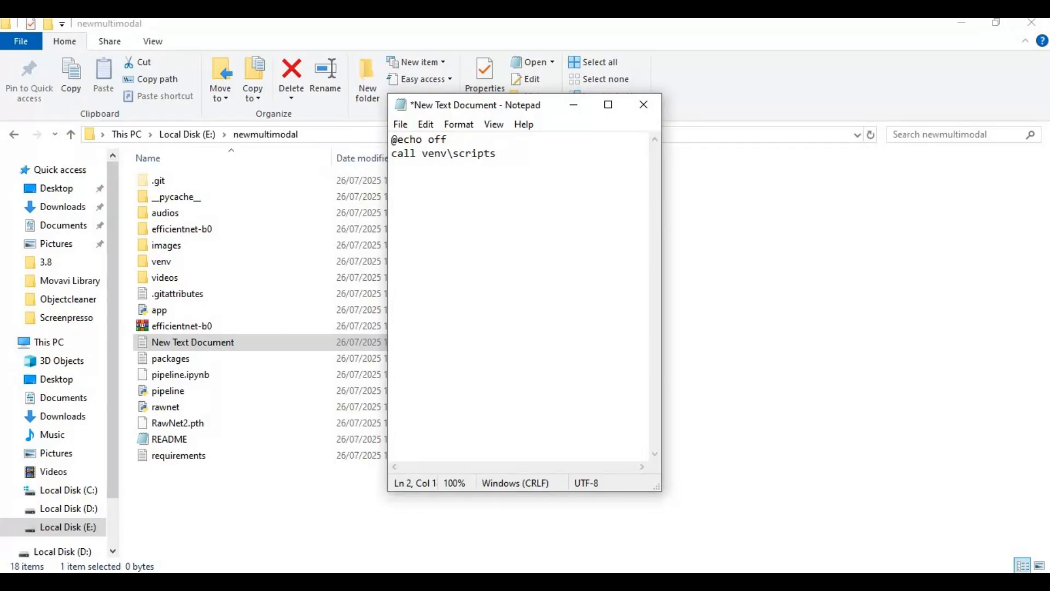
{"action": "type", "text": "\\a"}
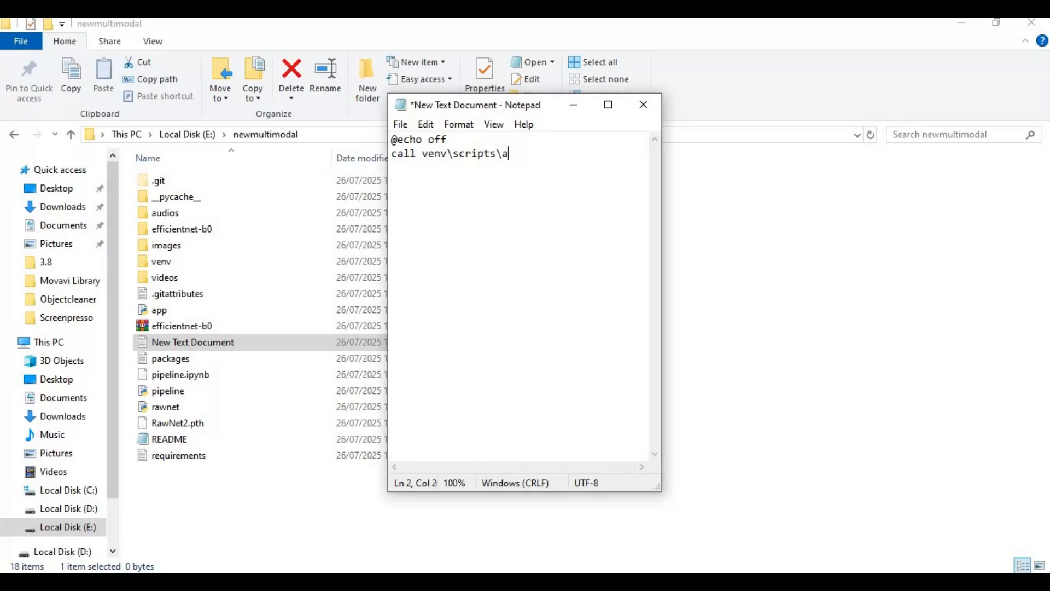
{"action": "type", "text": "ctiva"}
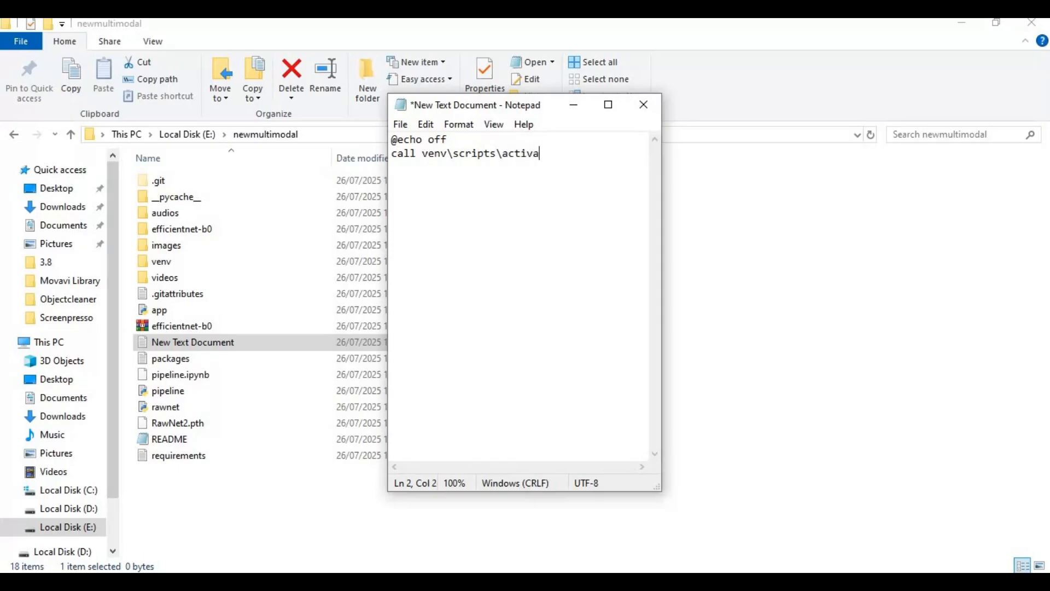
{"action": "type", "text": "te"}
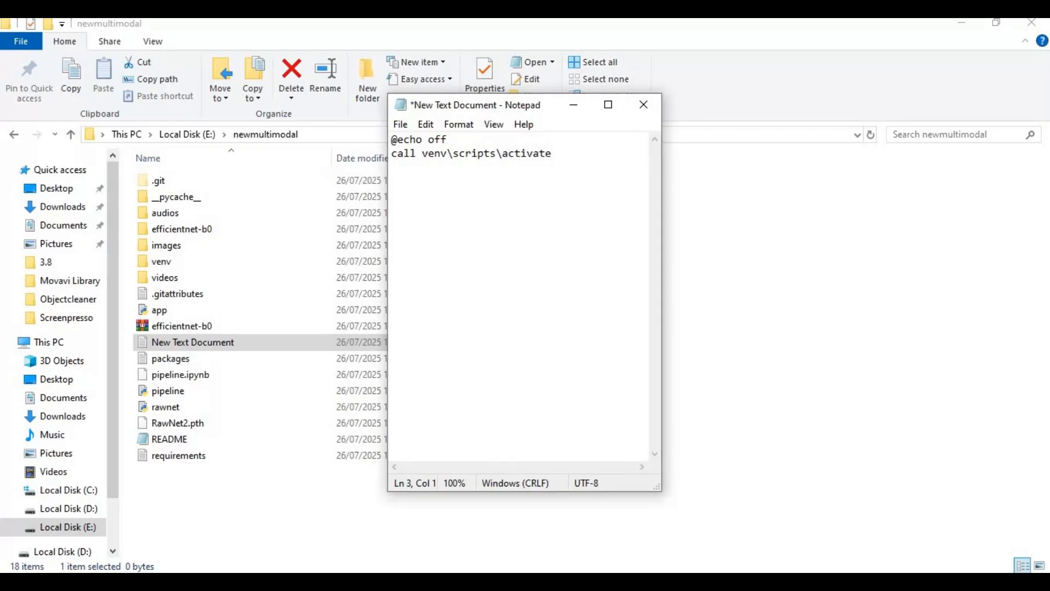
Step: Add the lines python app.py and pause, then start Save As from the File menu
{"action": "type", "text": "python"}
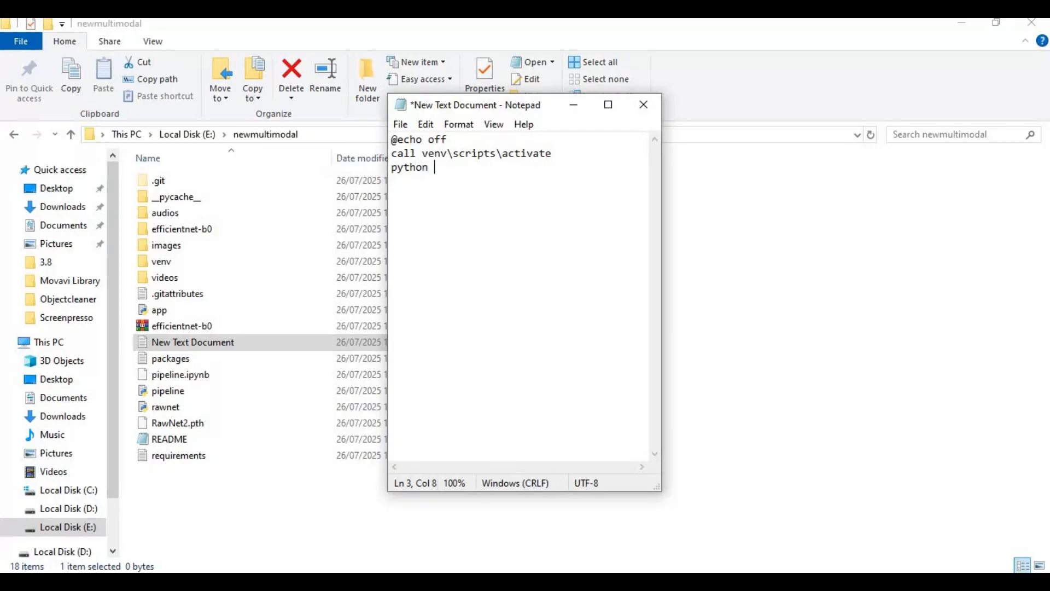
{"action": "type", "text": "a"}
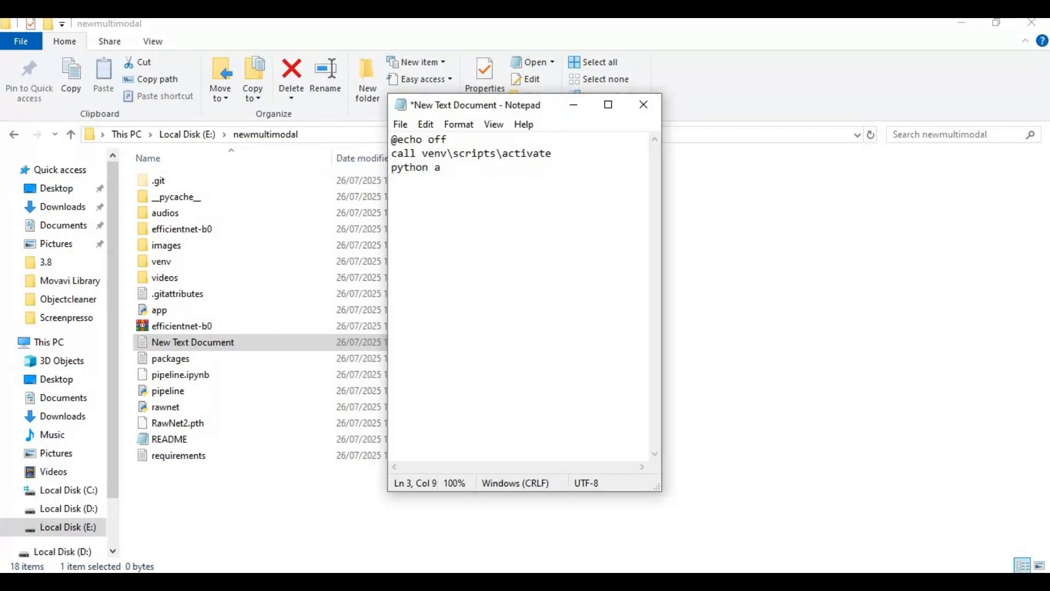
{"action": "type", "text": "pp.py"}
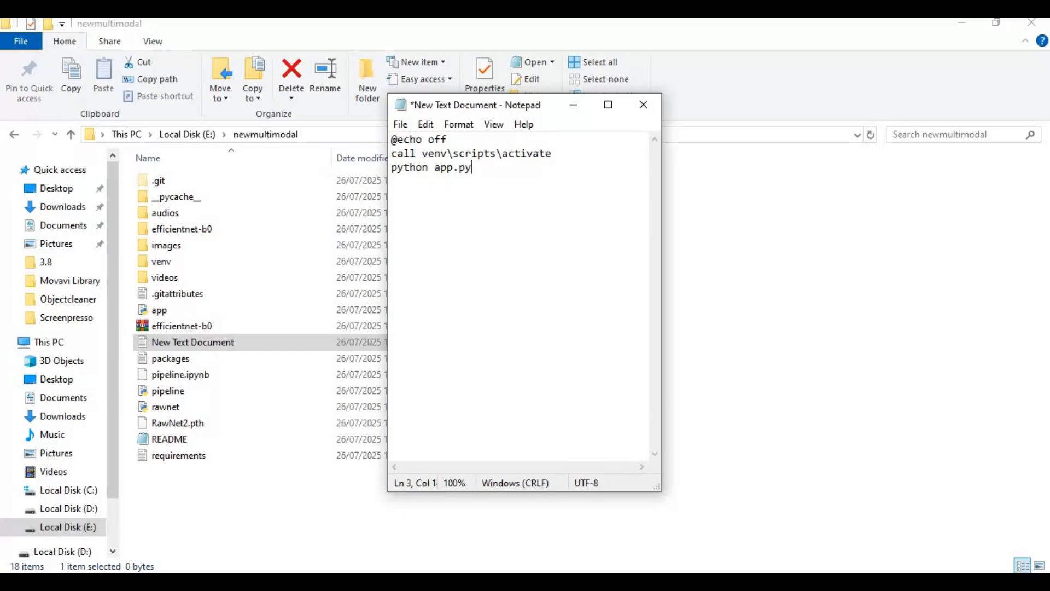
{"action": "type", "text": "p"}
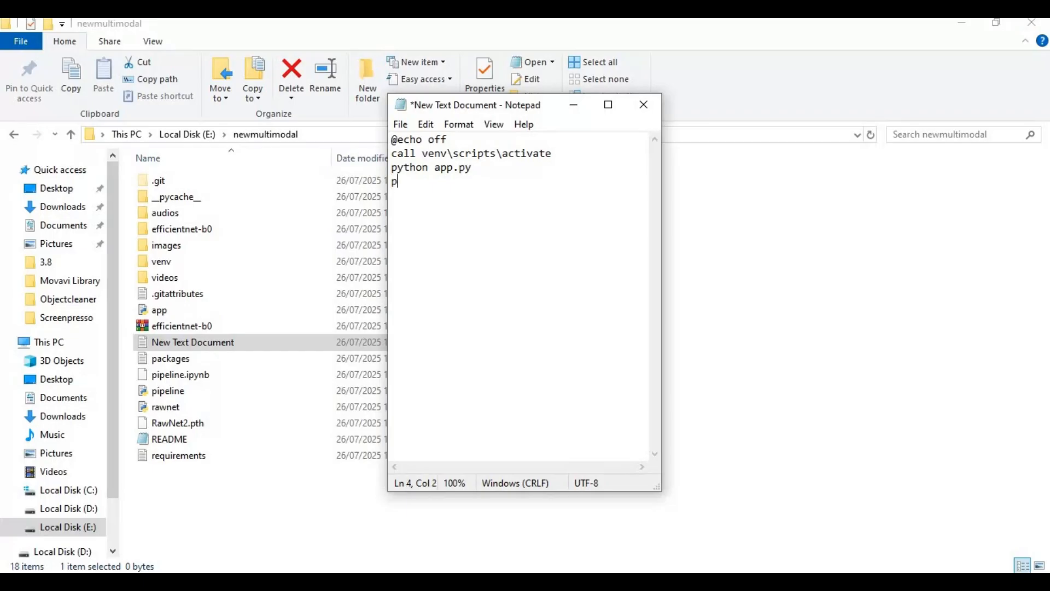
{"action": "type", "text": "ause"}
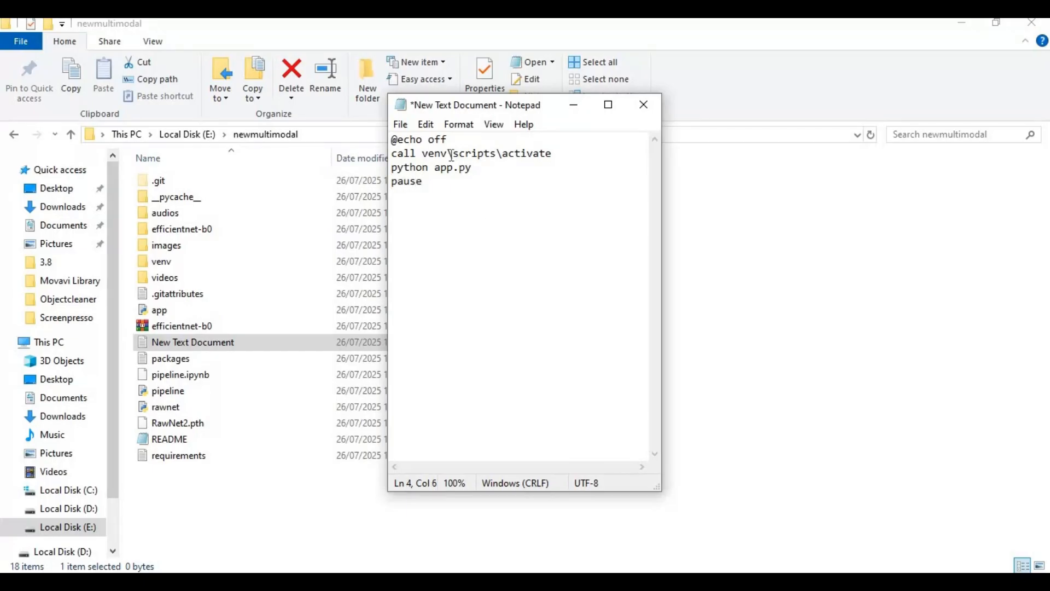
{"action": "left_click", "coordinate": [400, 124]}
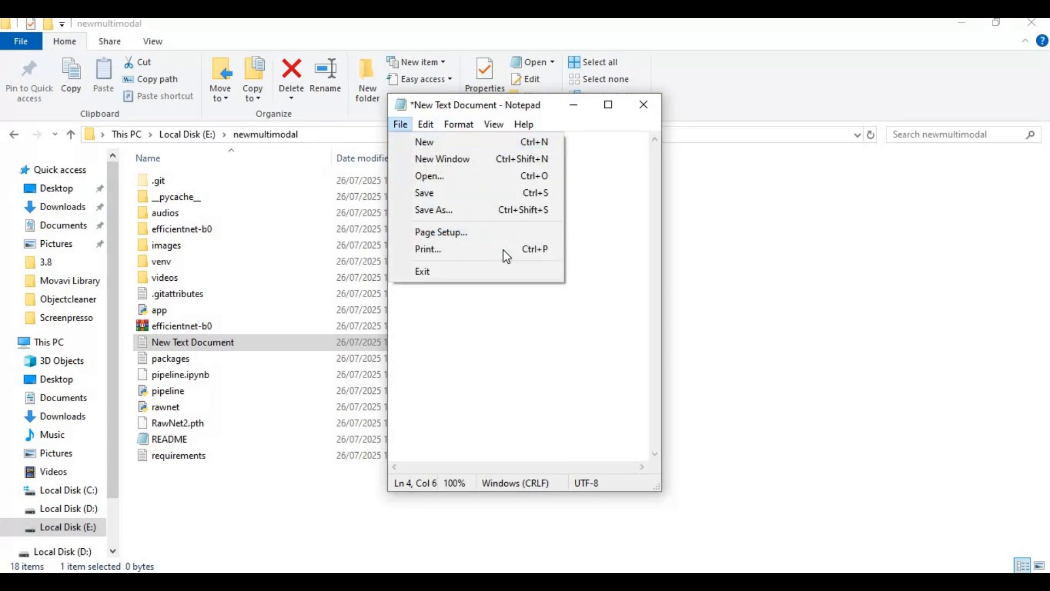
{"action": "left_click", "coordinate": [427, 249]}
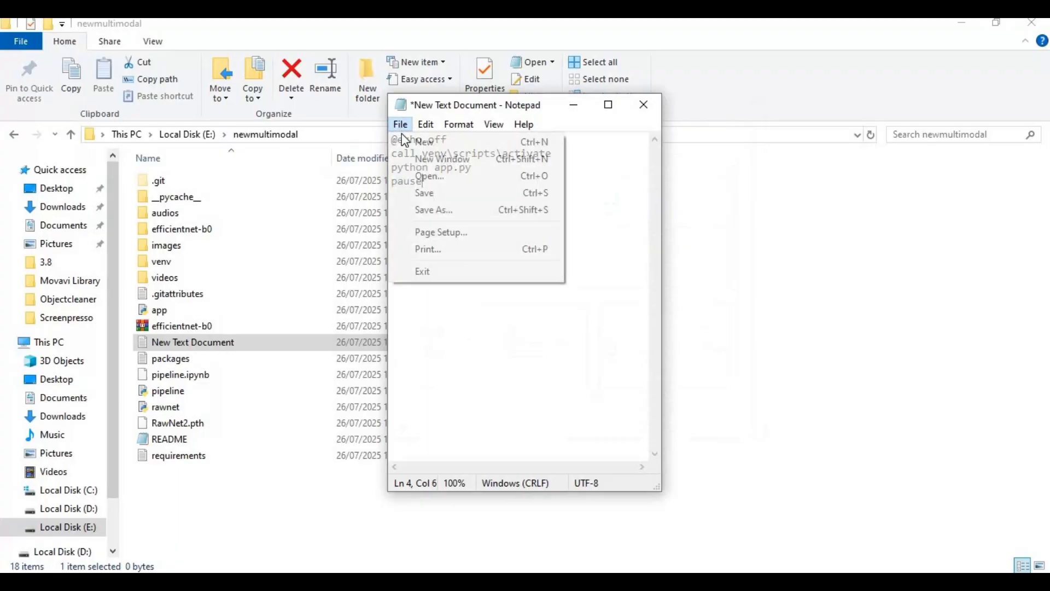
{"action": "left_click", "coordinate": [433, 210]}
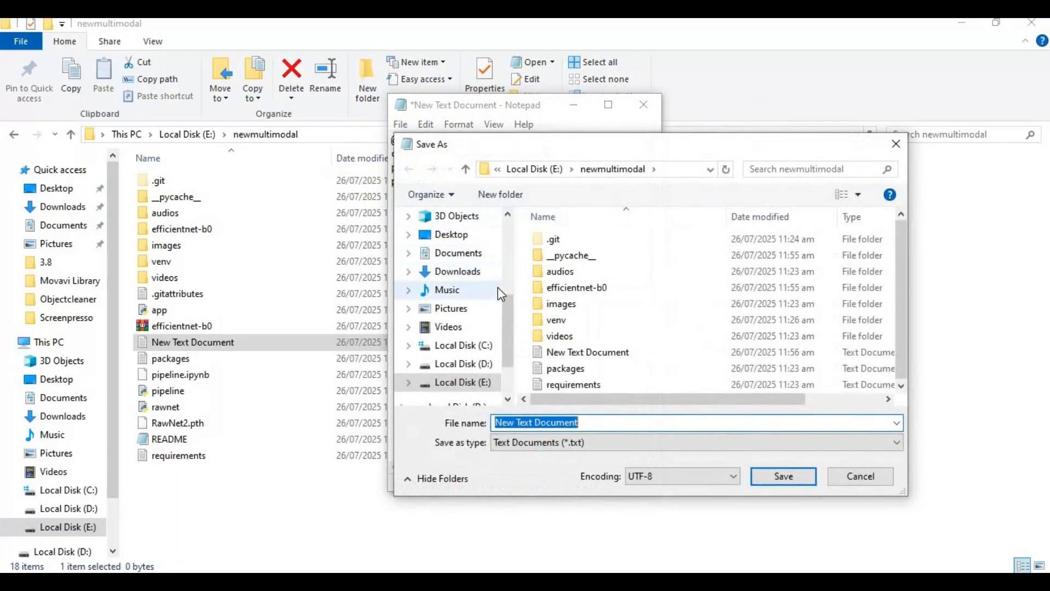
Step: Save the launcher script as RUN.bat in the newmultimodal folder and close Notepad
{"action": "type", "text": "RUN"}
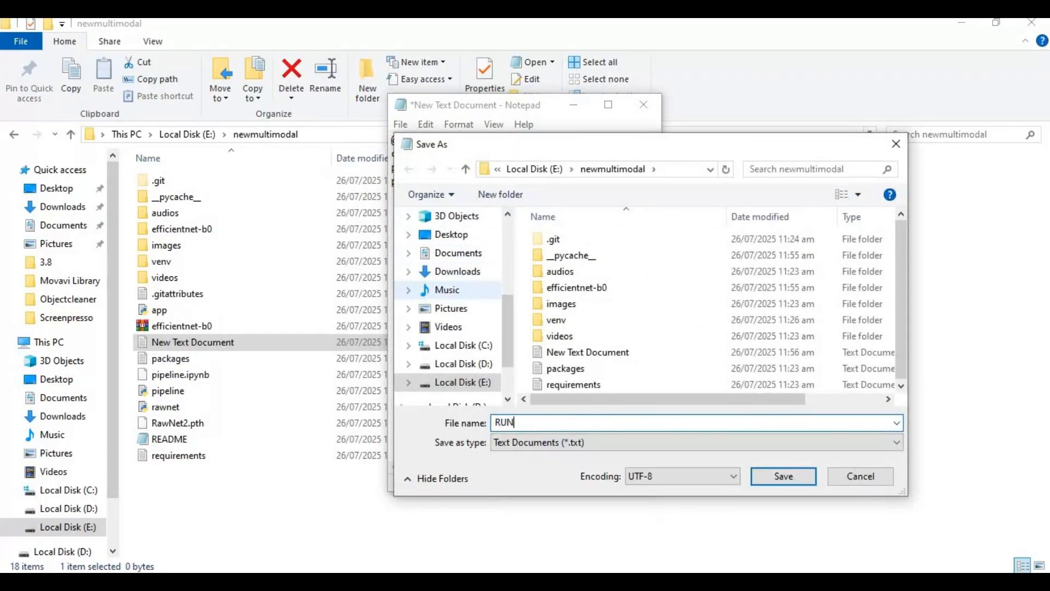
{"action": "type", "text": ".ba"}
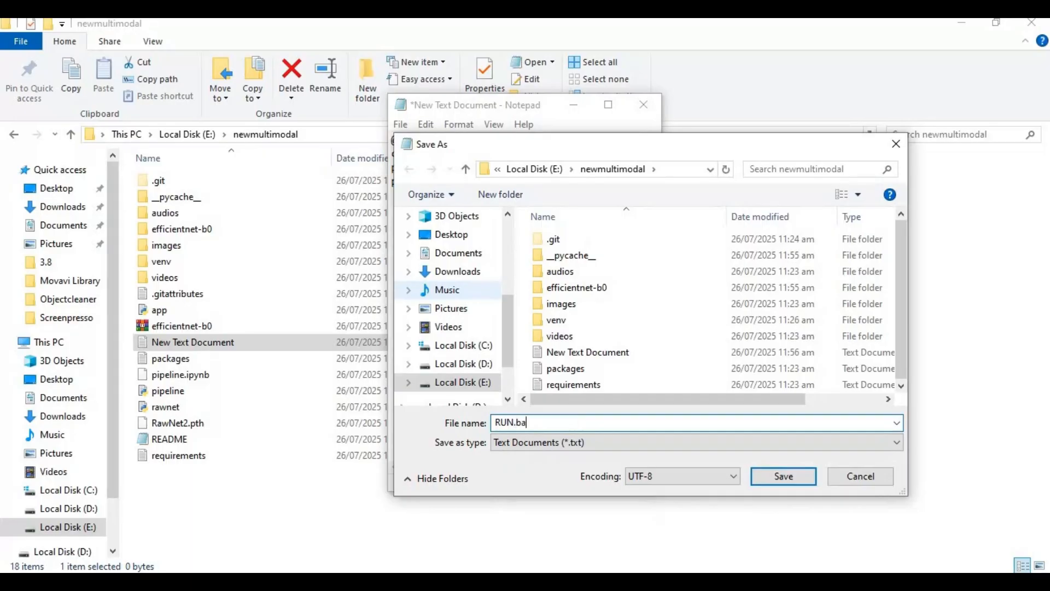
{"action": "left_click", "coordinate": [782, 476]}
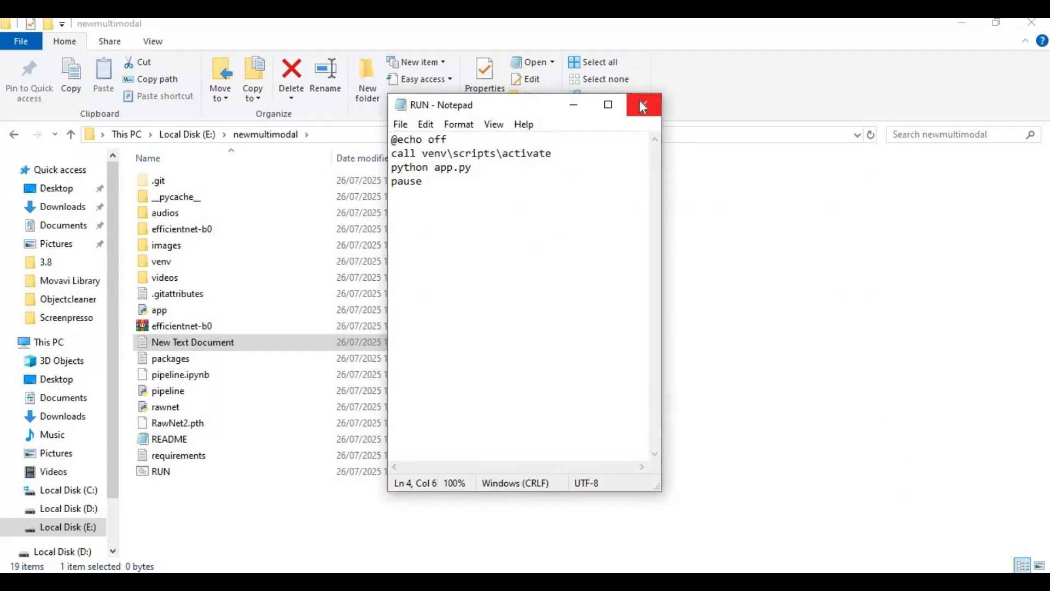
{"action": "left_click", "coordinate": [643, 105]}
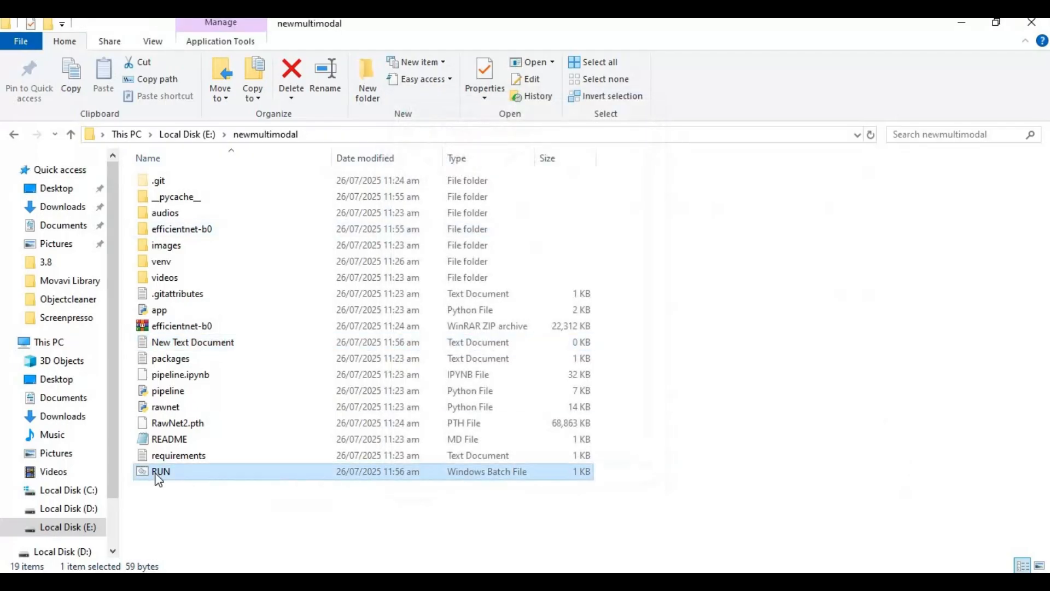
{"action": "mouse_move", "coordinate": [516, 449]}
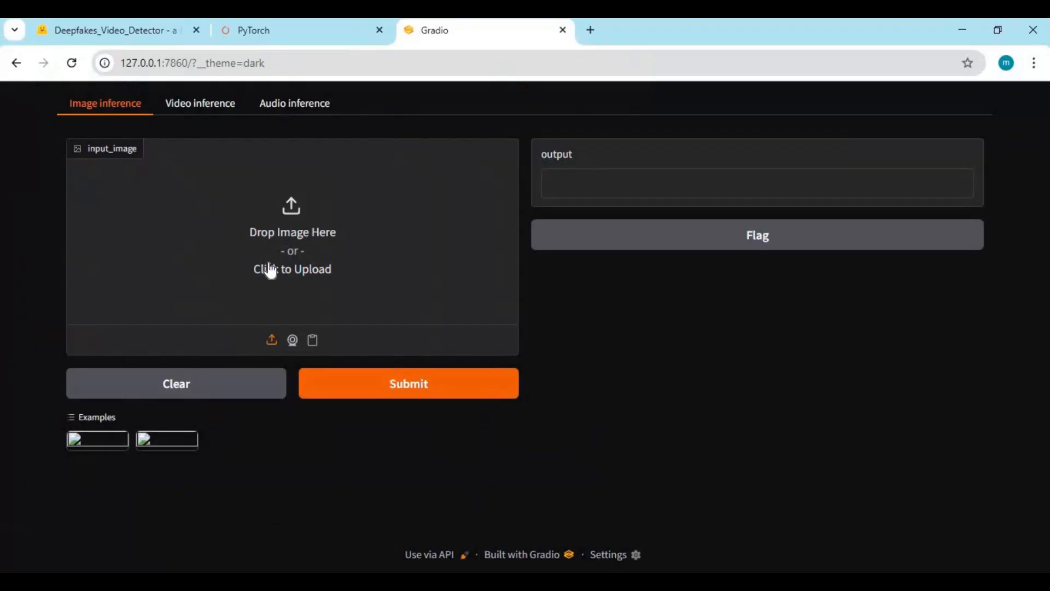
Step: Upload the first portrait and run detection, judged FAKE at 61.141%
{"action": "left_click", "coordinate": [292, 269]}
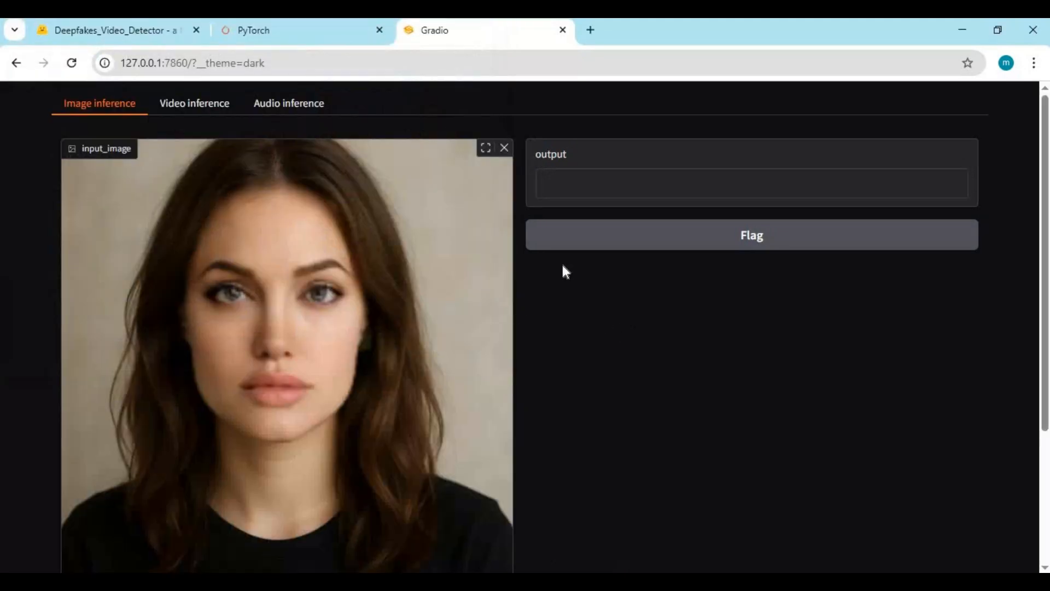
{"action": "scroll", "scroll_direction": "down", "scroll_amount": 3}
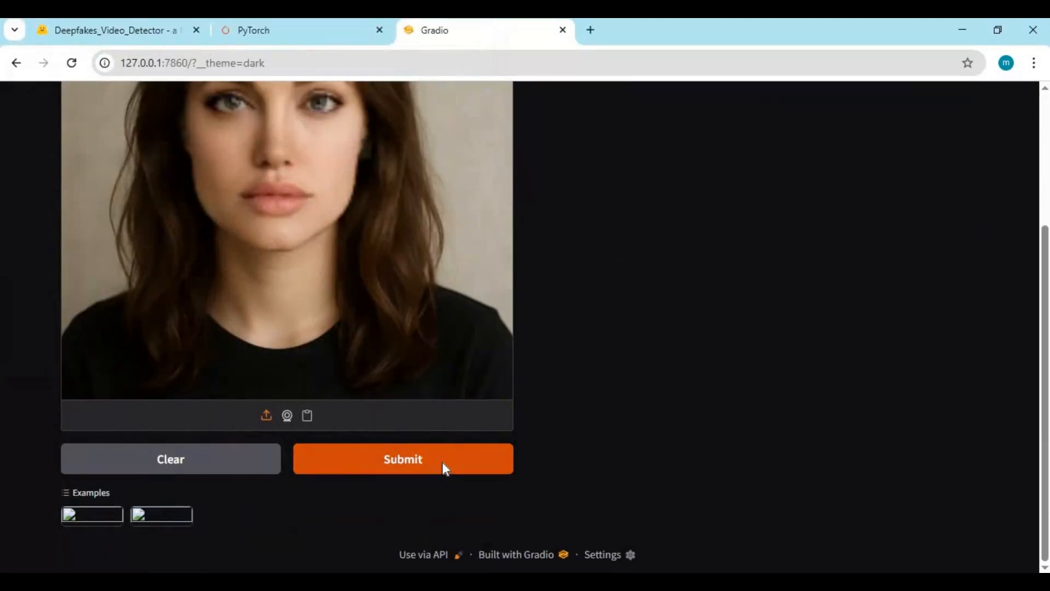
{"action": "left_click", "coordinate": [403, 459]}
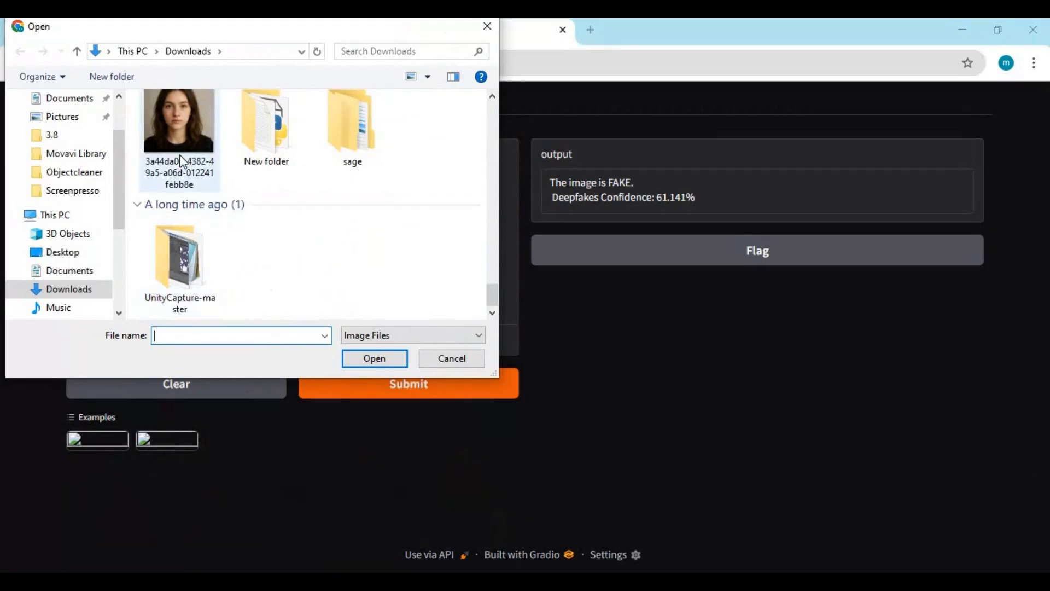
Step: Run detection on the second portrait, judged REAL at 47.424%, and move to Video inference
{"action": "double_click", "coordinate": [178, 120]}
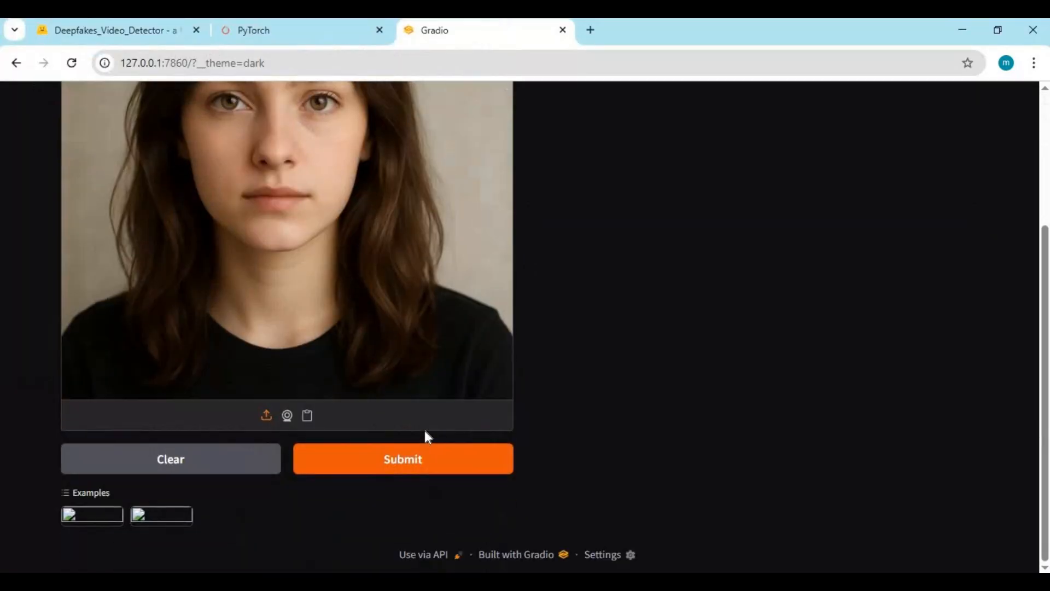
{"action": "left_click", "coordinate": [403, 459]}
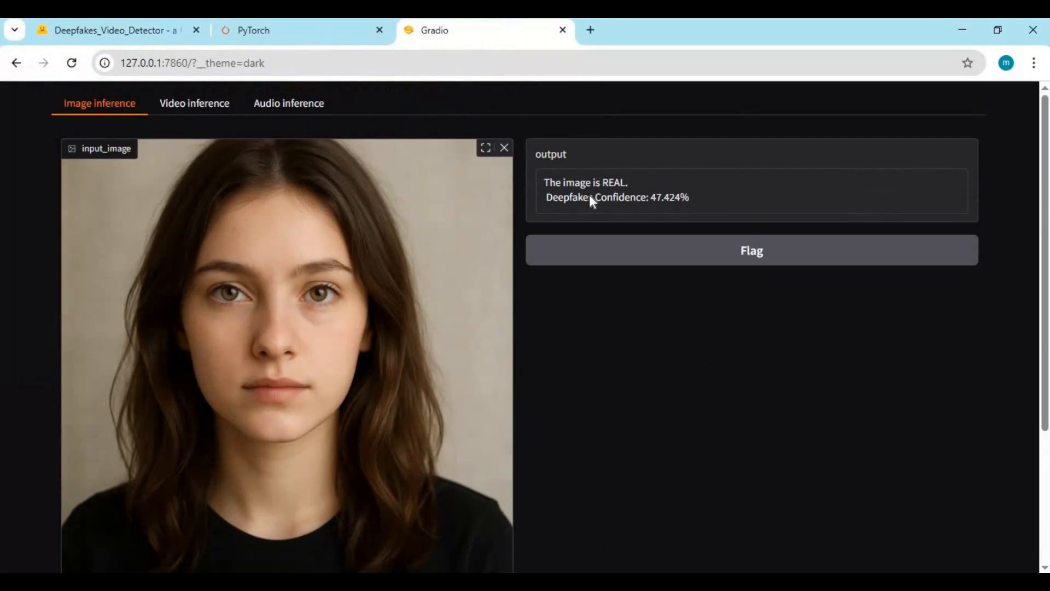
{"action": "mouse_move", "coordinate": [665, 211]}
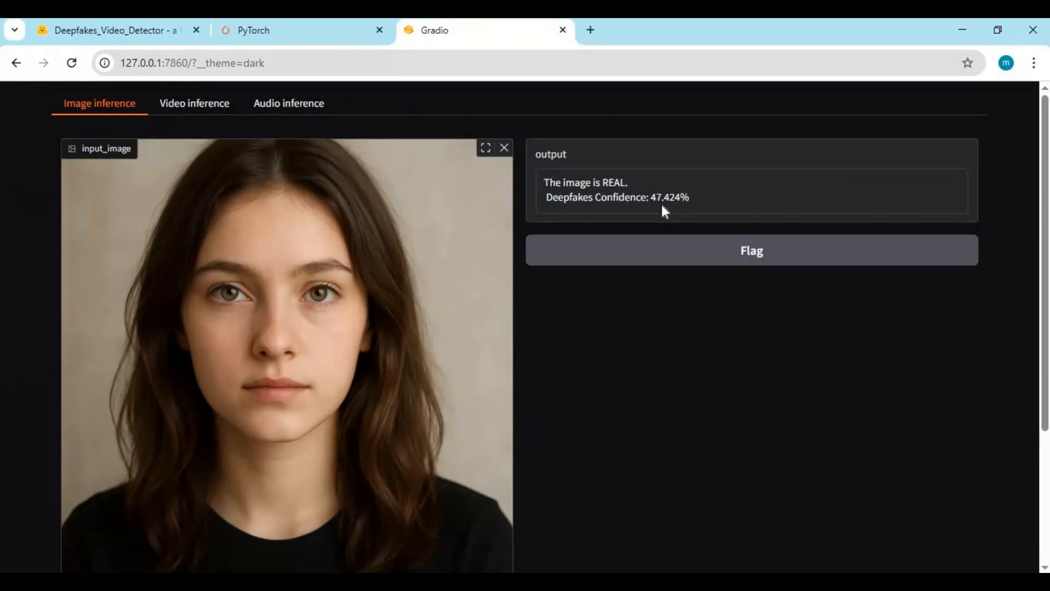
{"action": "mouse_move", "coordinate": [659, 214]}
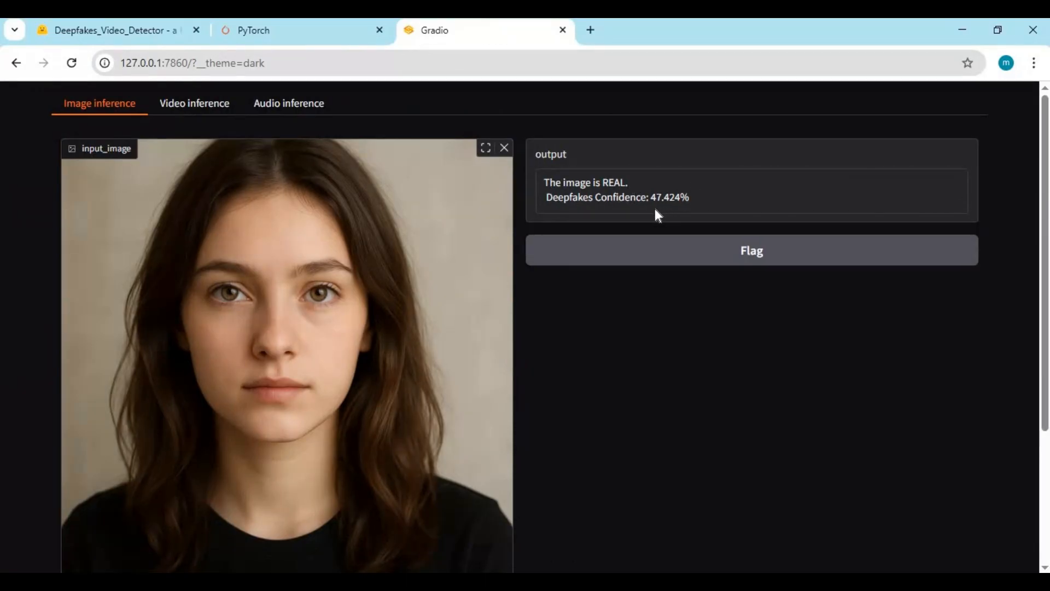
{"action": "mouse_move", "coordinate": [504, 149]}
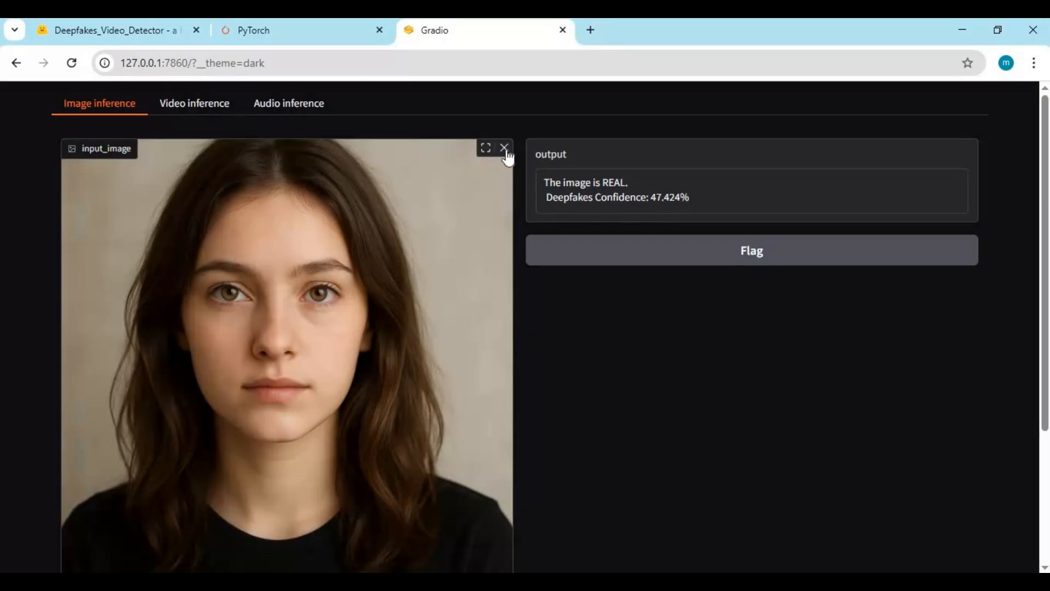
{"action": "left_click", "coordinate": [195, 103]}
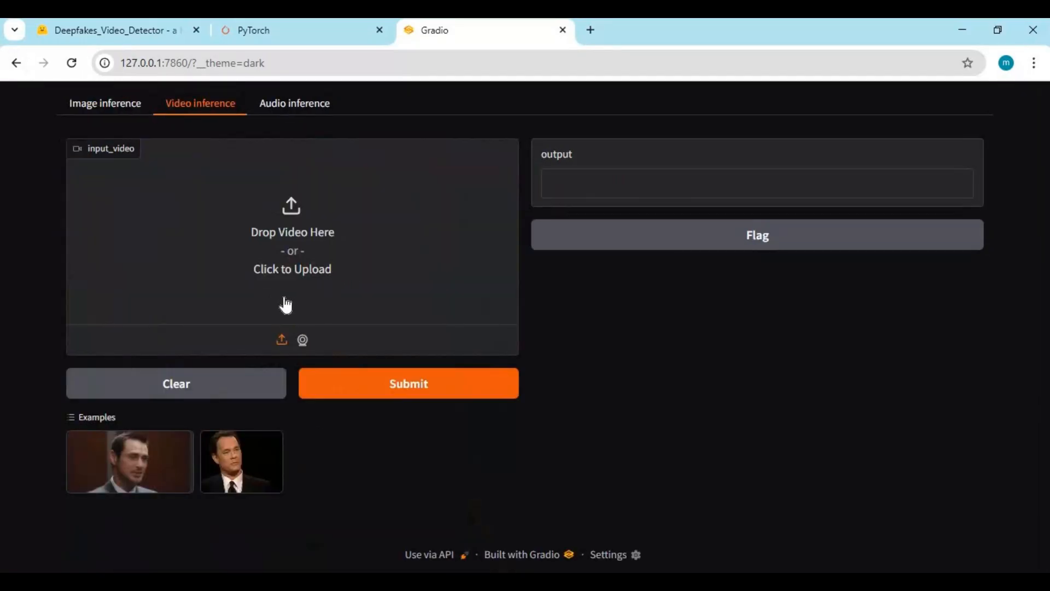
Step: Run detection on both example videos (REAL 45.061%, FAKE 63.046%) and move to Audio inference
{"action": "left_click", "coordinate": [241, 460]}
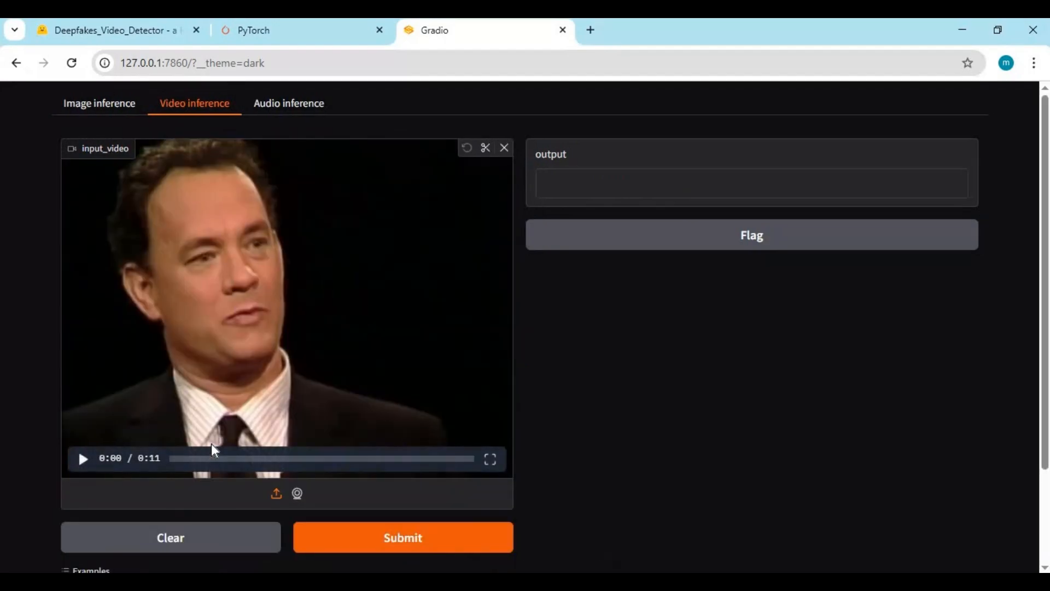
{"action": "left_click", "coordinate": [402, 536]}
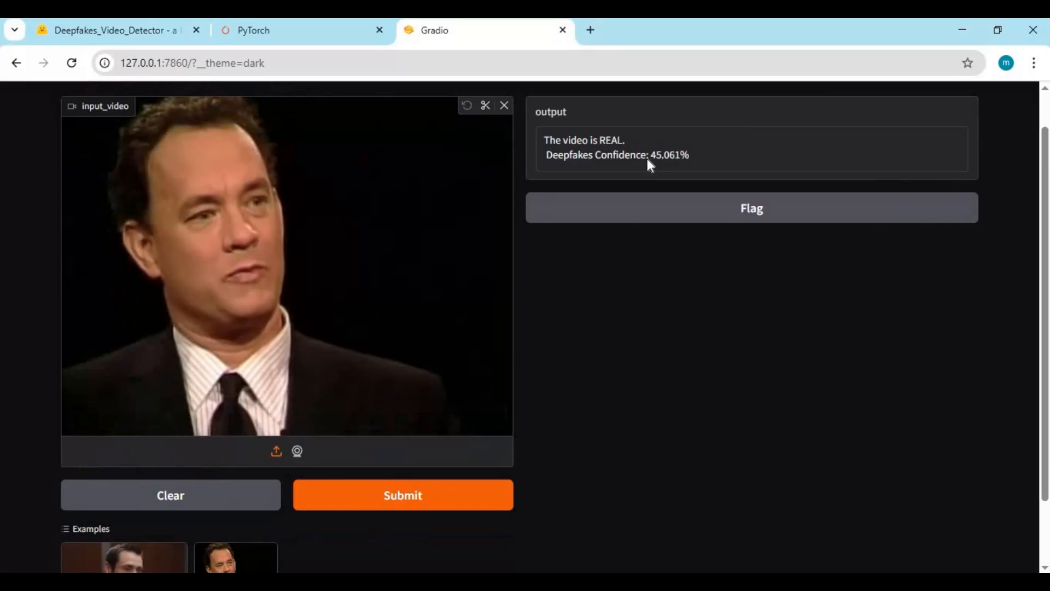
{"action": "scroll", "scroll_direction": "down", "scroll_amount": 3}
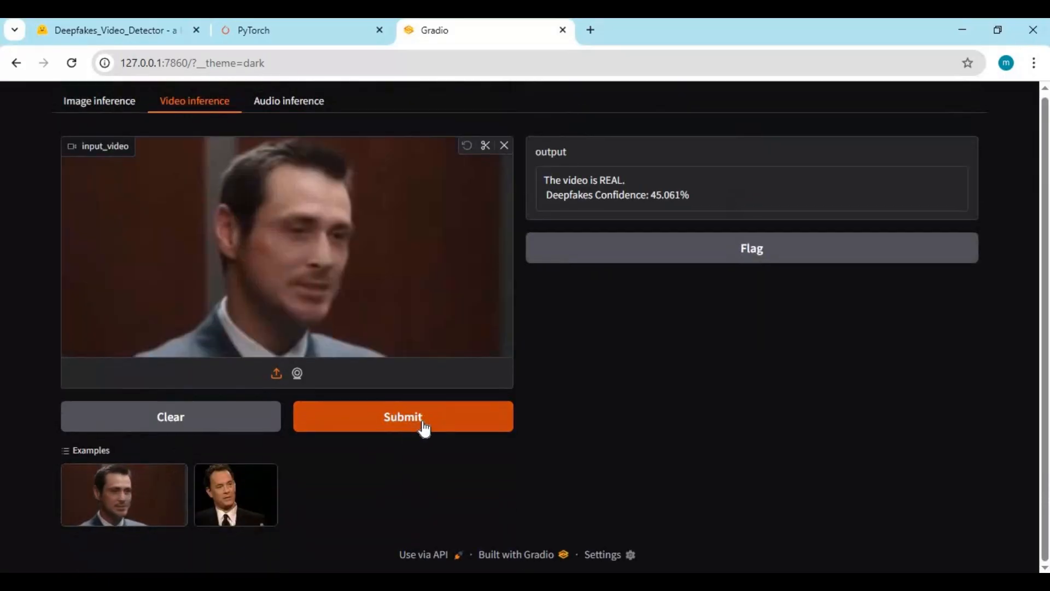
{"action": "left_click", "coordinate": [402, 416]}
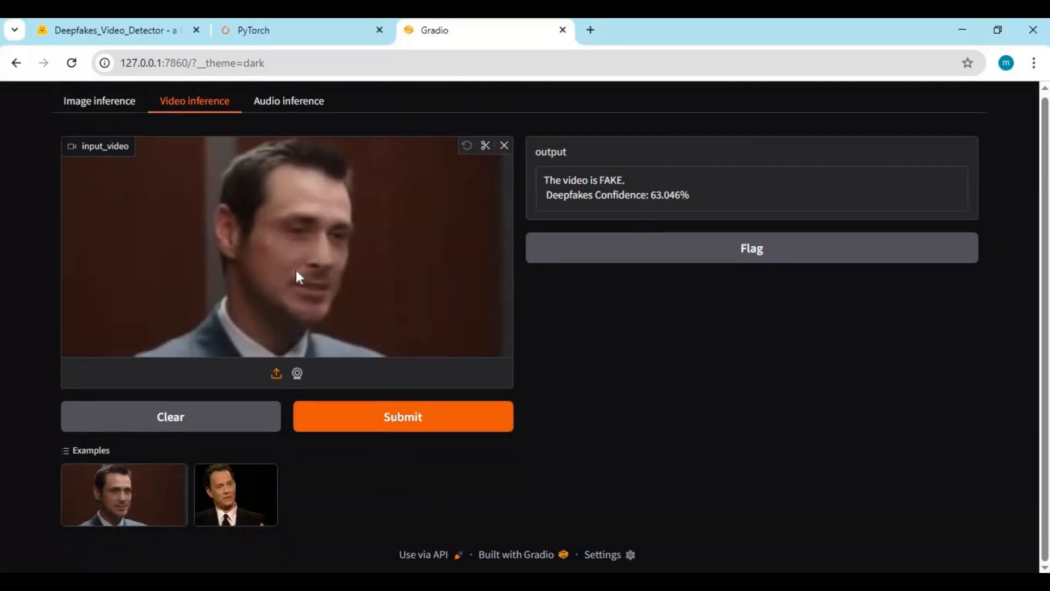
{"action": "left_click", "coordinate": [294, 103]}
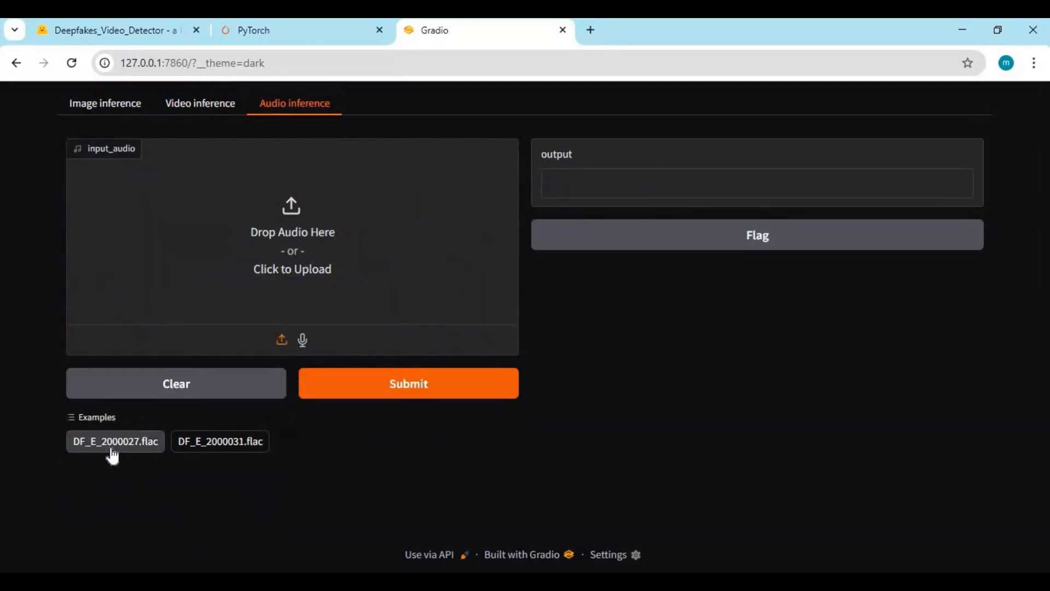
Step: Load and play the DF_E_2000027.flac example clip and run detection, labeled Real audio
{"action": "left_click", "coordinate": [115, 441]}
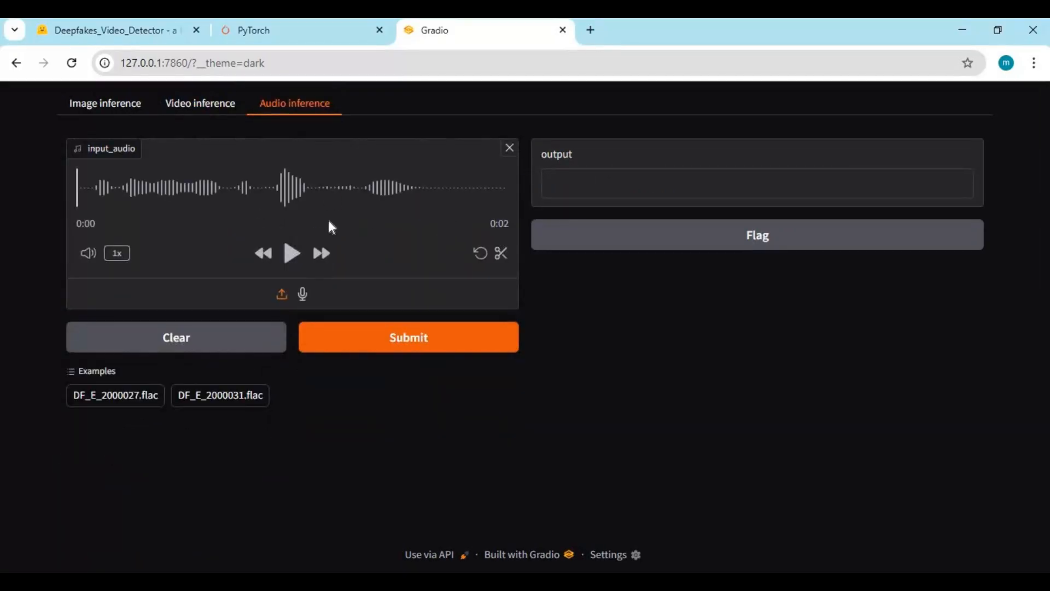
{"action": "left_click", "coordinate": [292, 253]}
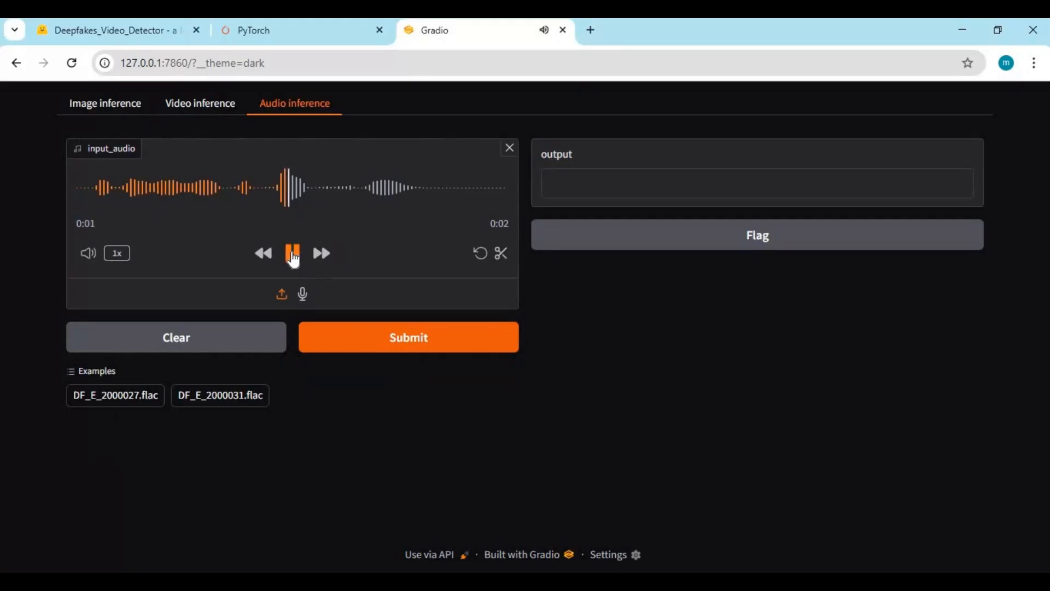
{"action": "left_click", "coordinate": [408, 337]}
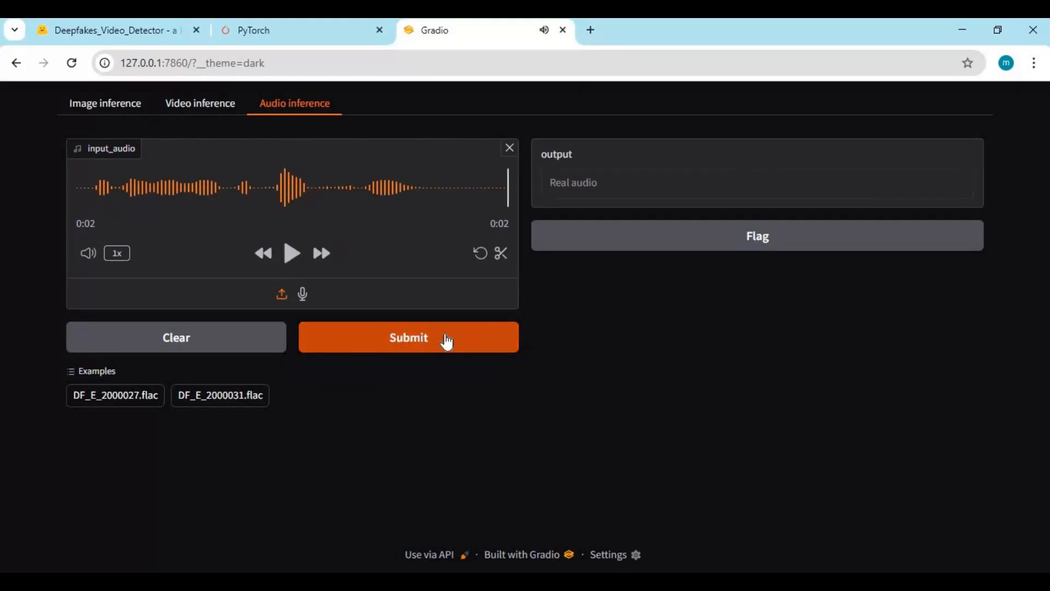
Step: Load and play the second example clip, glance at the image tab, and return to Audio inference
{"action": "left_click", "coordinate": [408, 337]}
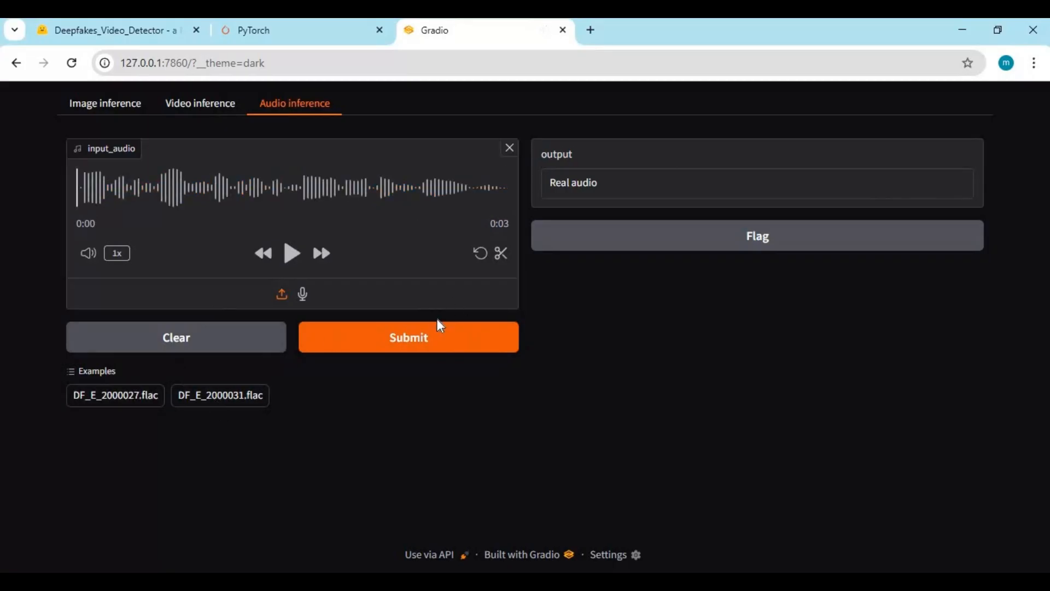
{"action": "left_click", "coordinate": [291, 253]}
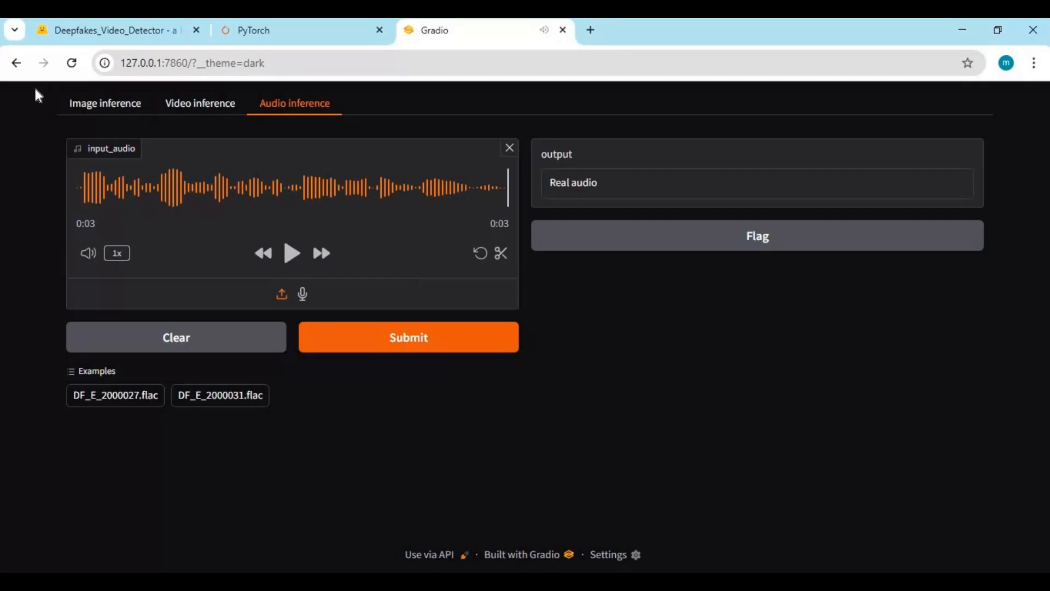
{"action": "left_click", "coordinate": [99, 103]}
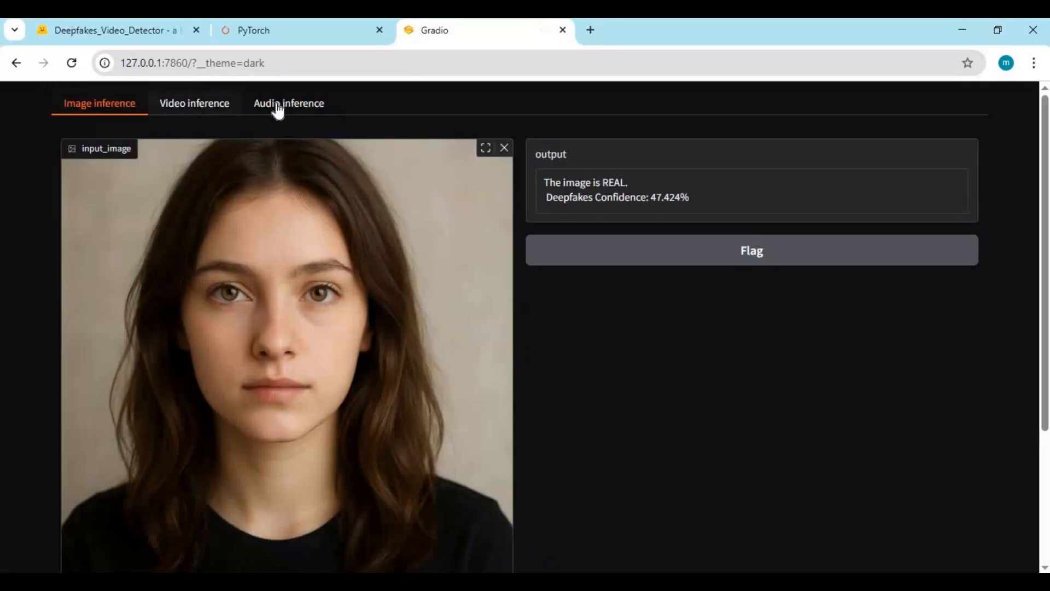
{"action": "left_click", "coordinate": [289, 103]}
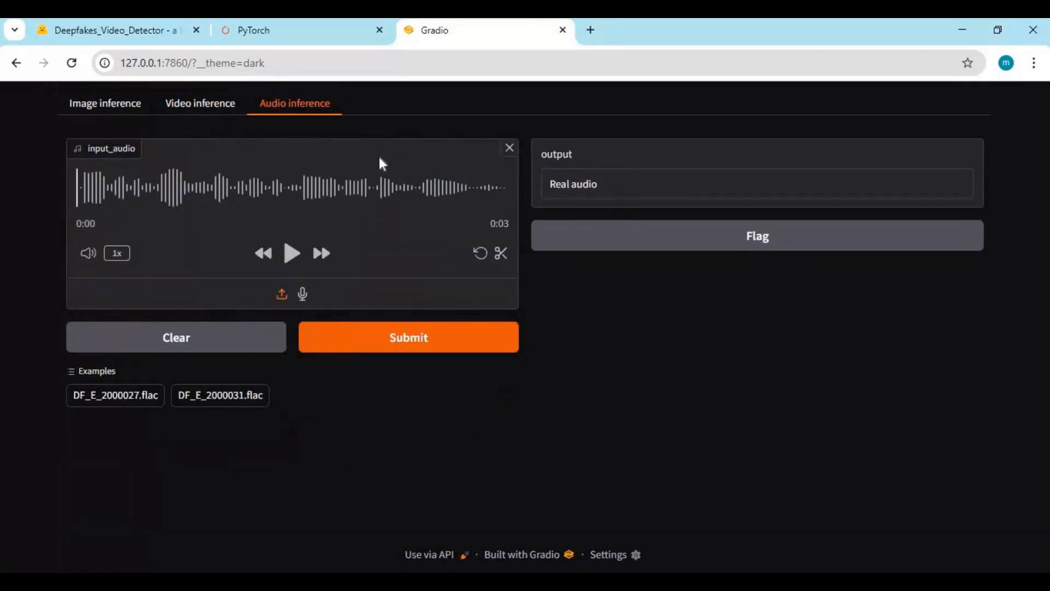
{"action": "mouse_move", "coordinate": [543, 287]}
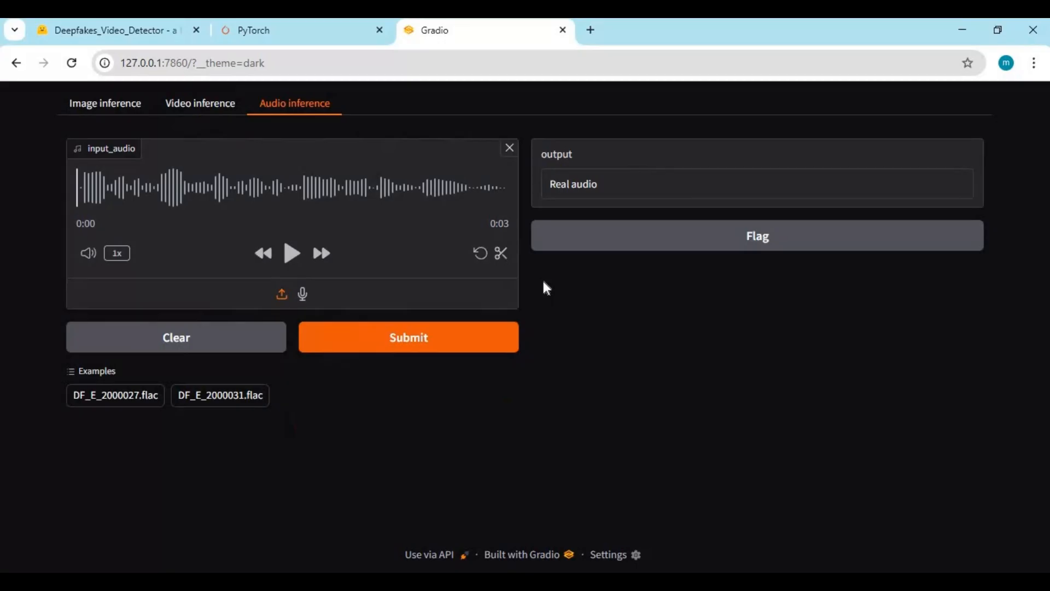